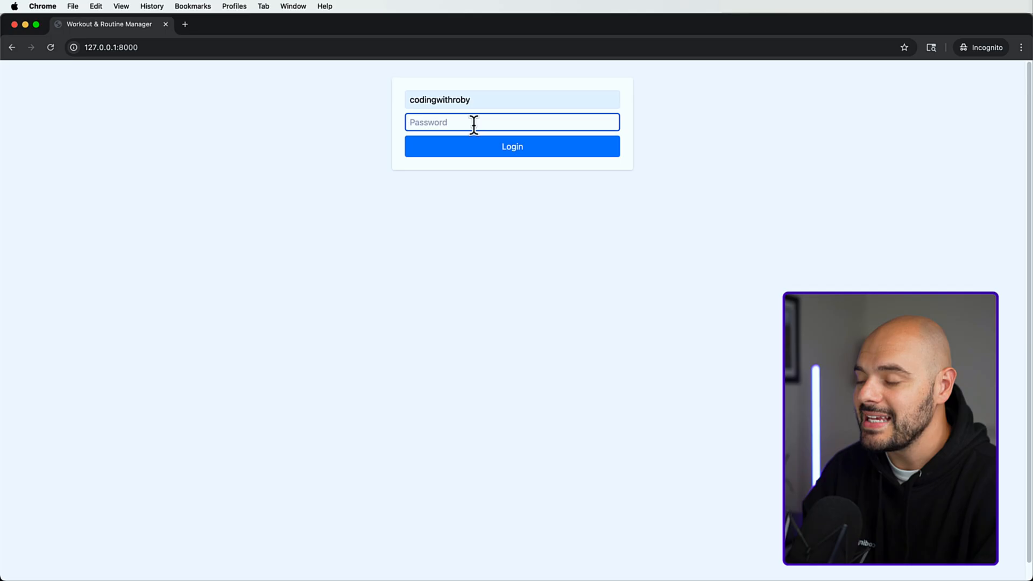
# Log in with the password and load the existing workouts and routines
pyautogui.write('password')
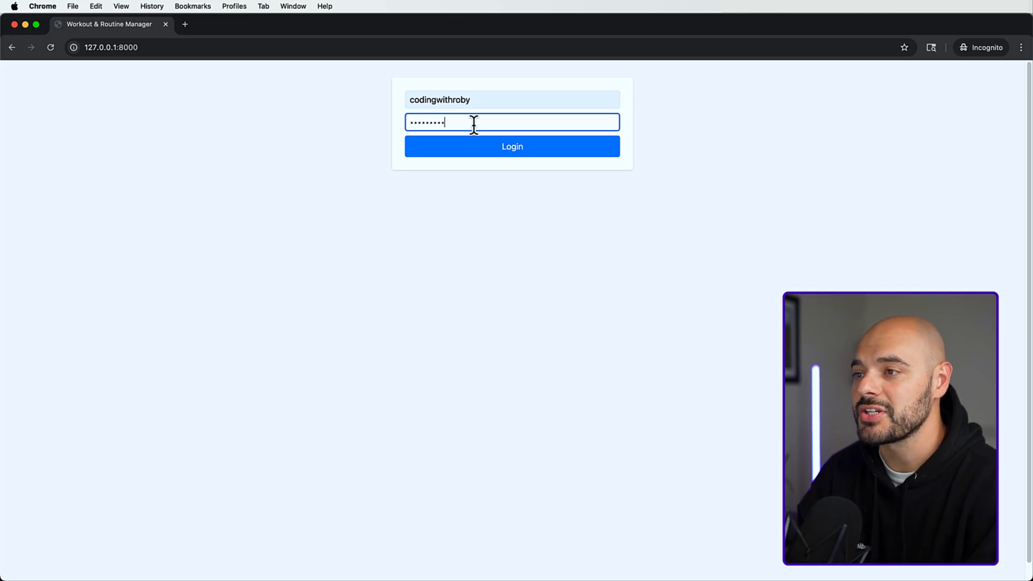
pyautogui.click(512, 146)
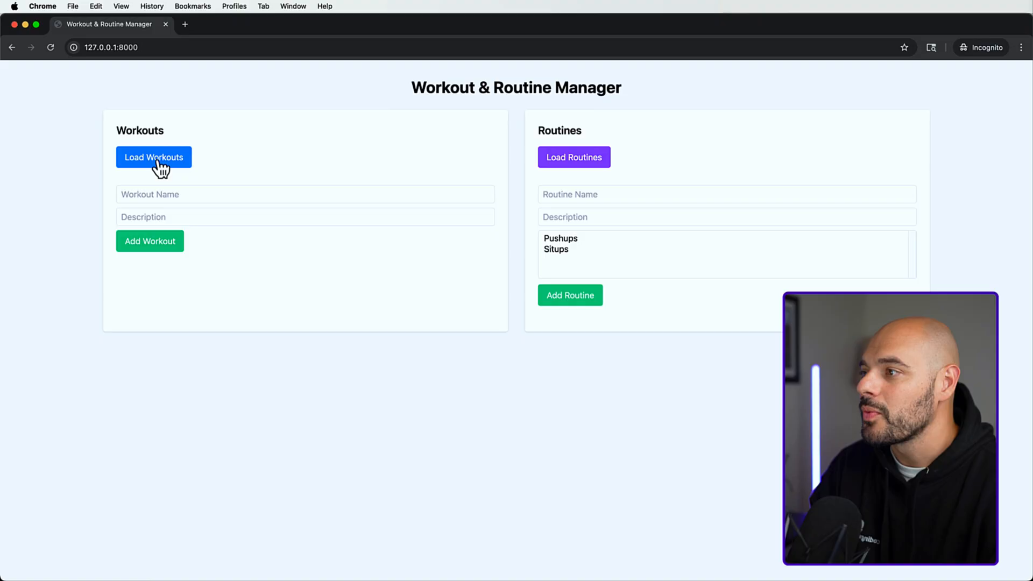
pyautogui.click(574, 158)
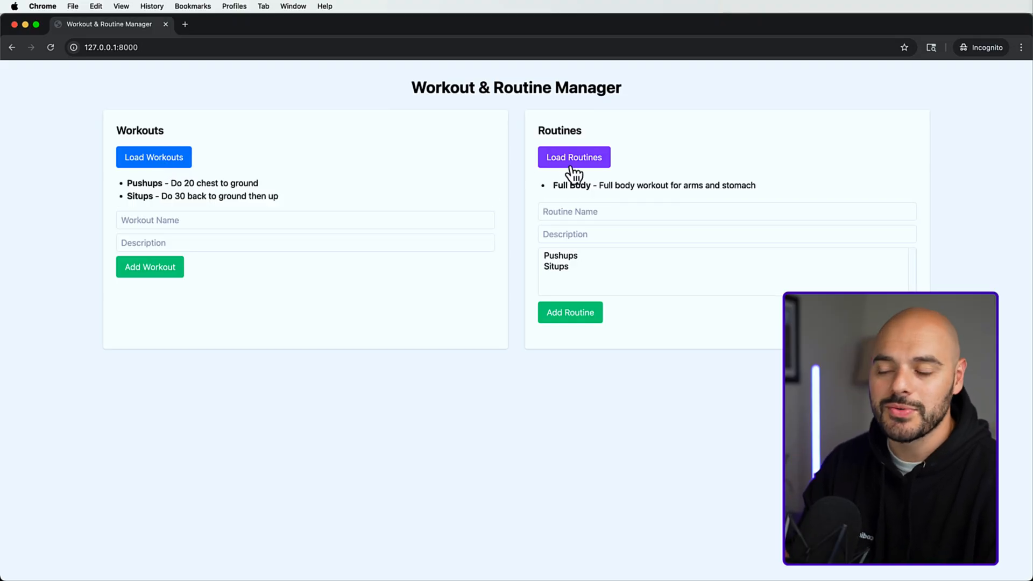
pyautogui.moveTo(253, 185)
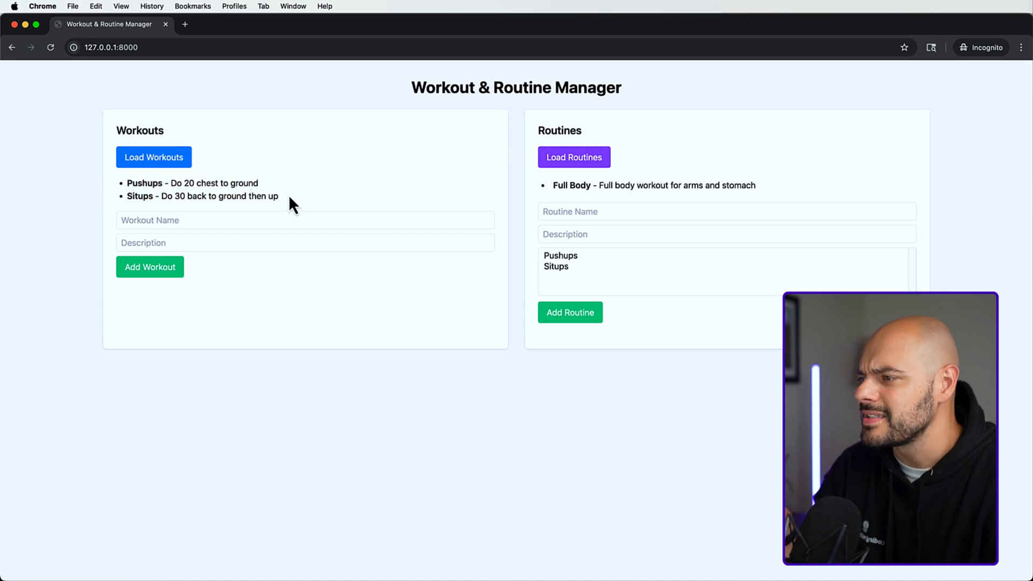
# Add a 'Pullups' workout described as 'Do 10 Chest to bar'
pyautogui.write('Pul')
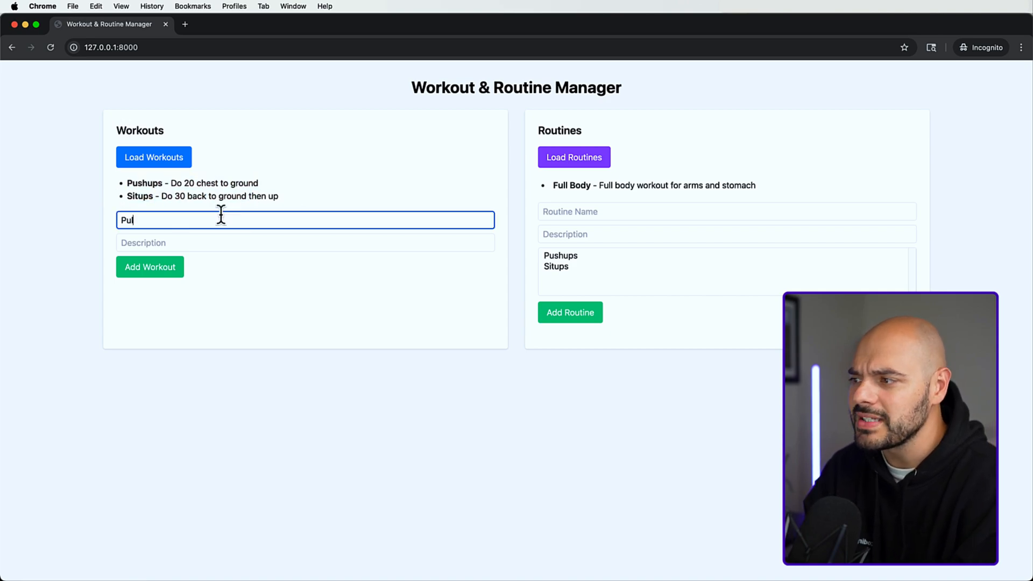
pyautogui.click(305, 243)
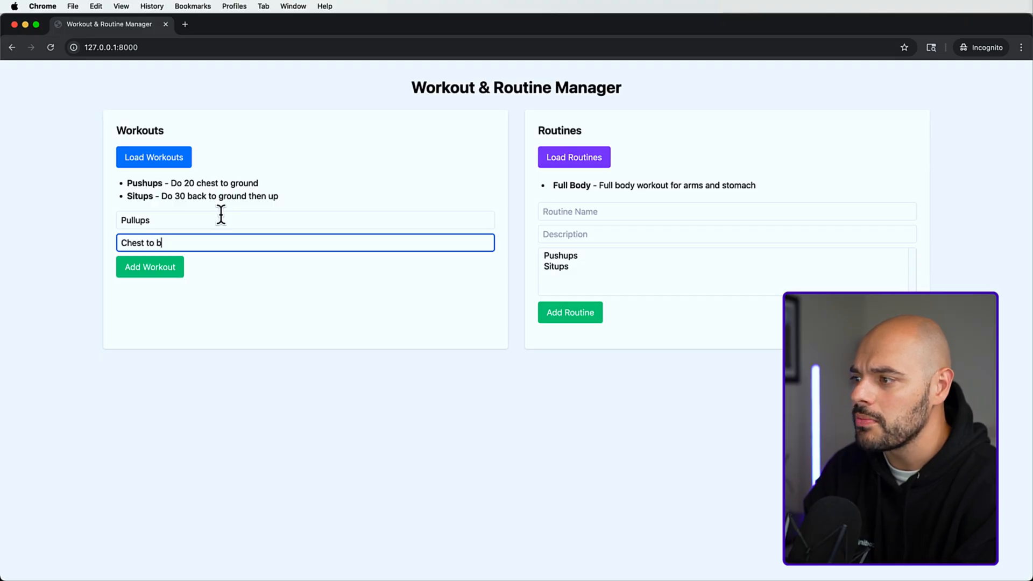
pyautogui.write('ar')
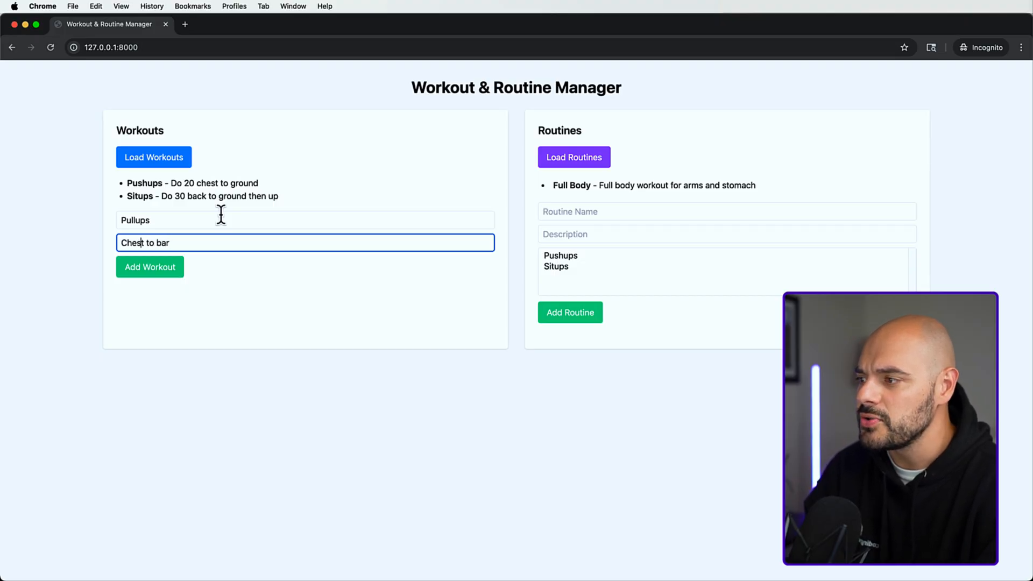
pyautogui.write('Do')
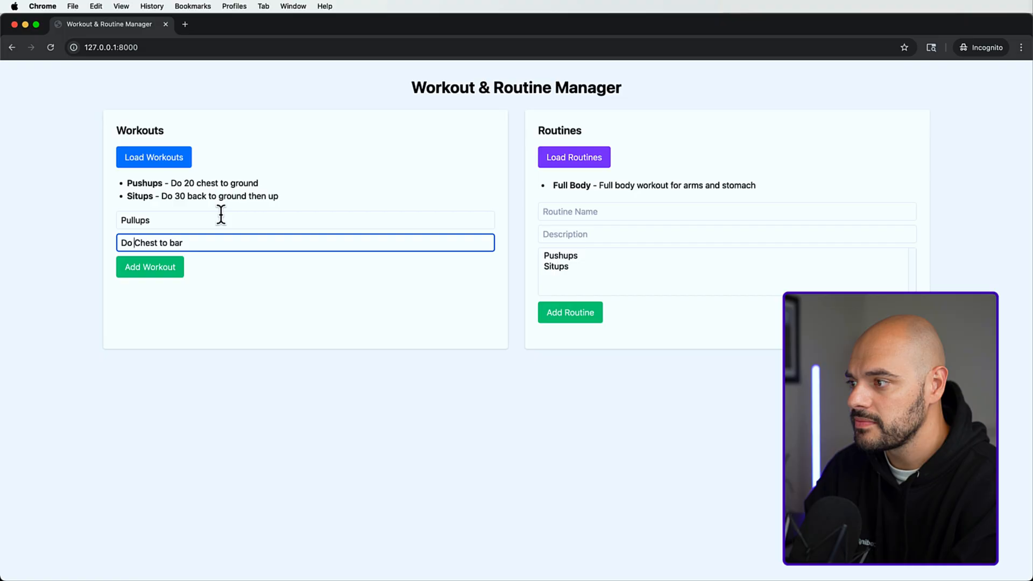
pyautogui.click(149, 267)
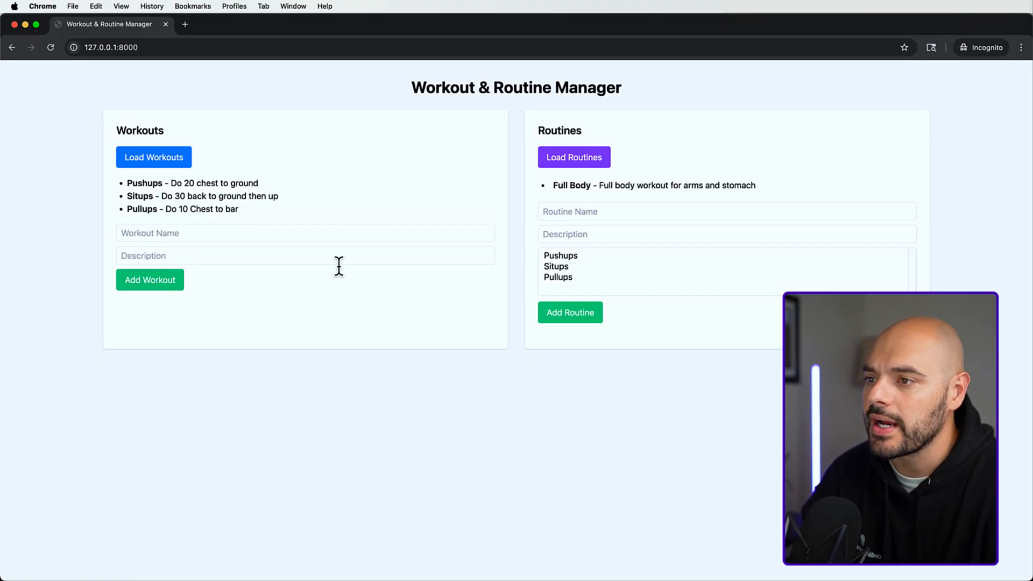
# Save a 'Full upper Body' routine, 'works out everything above waist', with Pushups, Situps, Pullups
pyautogui.click(558, 277)
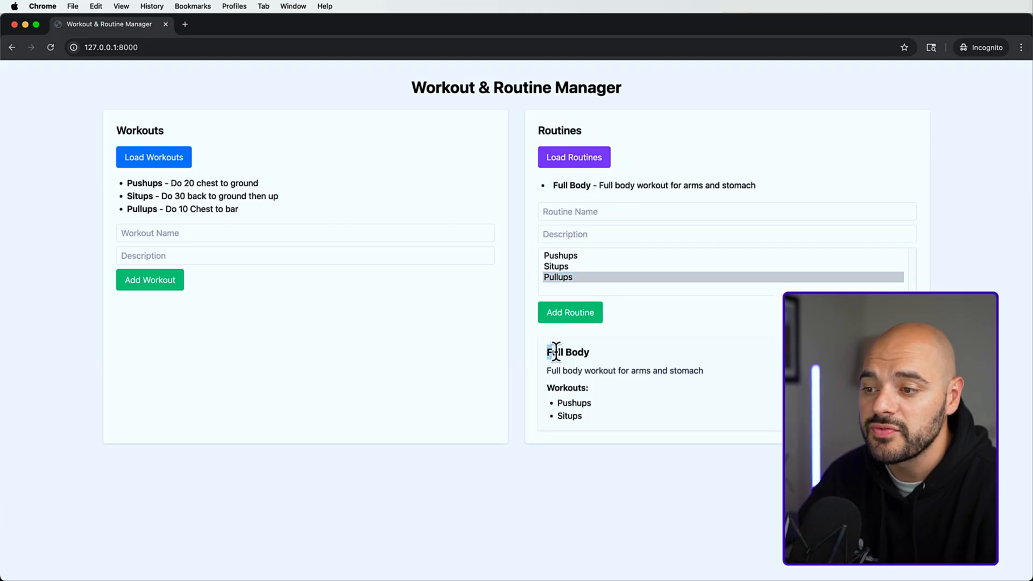
pyautogui.moveTo(547, 352); pyautogui.dragTo(703, 370)
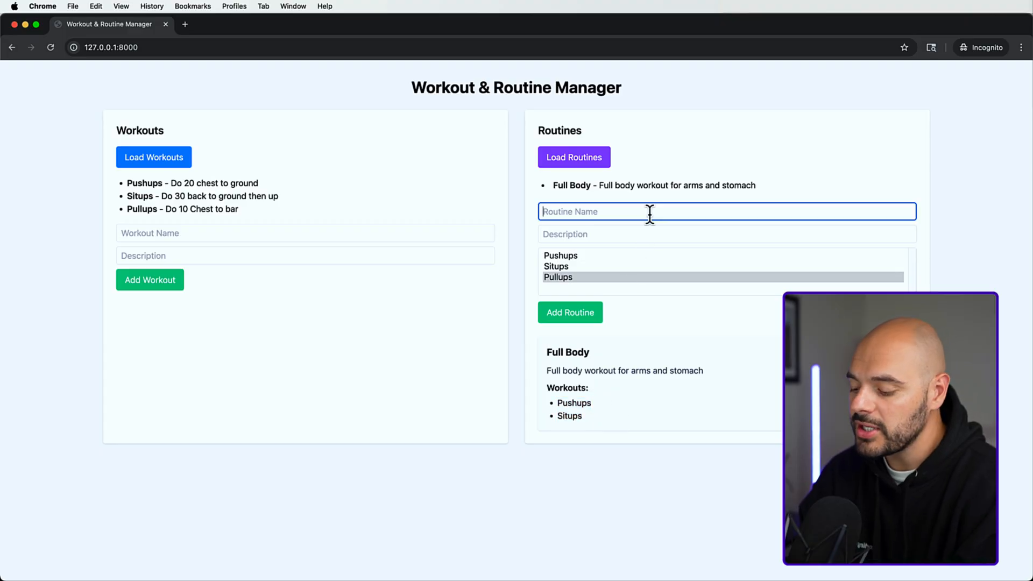
pyautogui.write('Full upper Body')
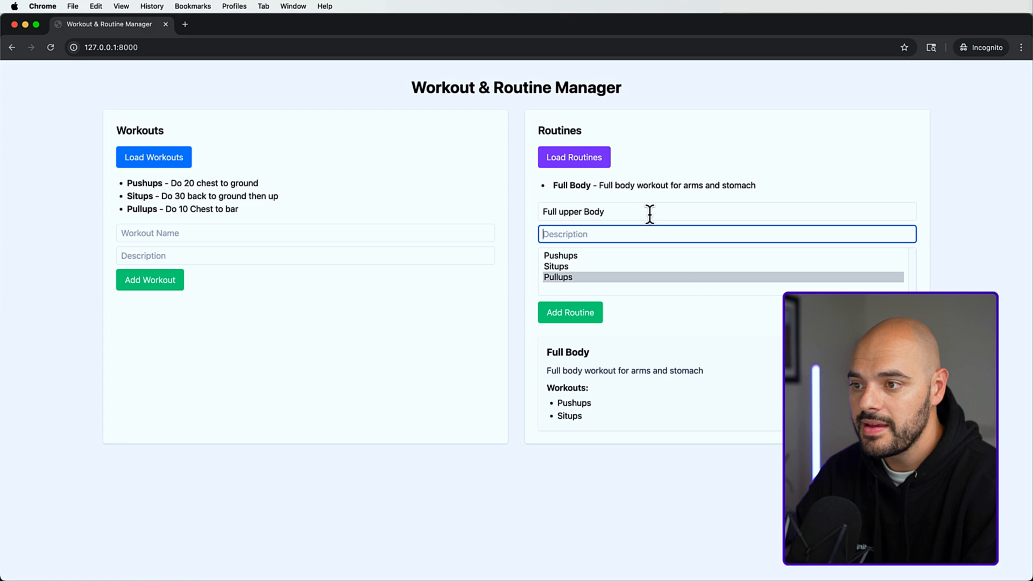
pyautogui.write('works out')
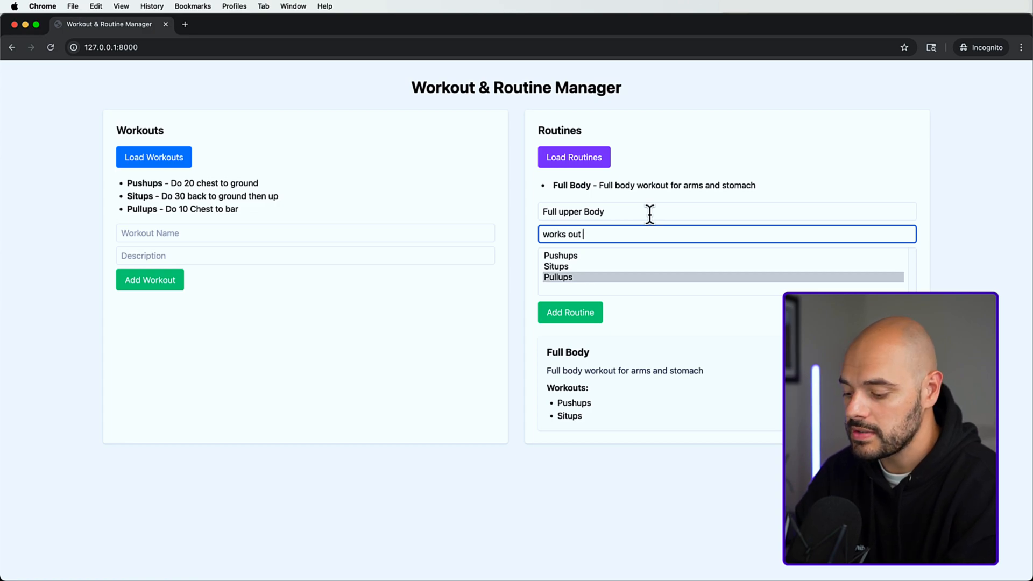
pyautogui.write('everything above')
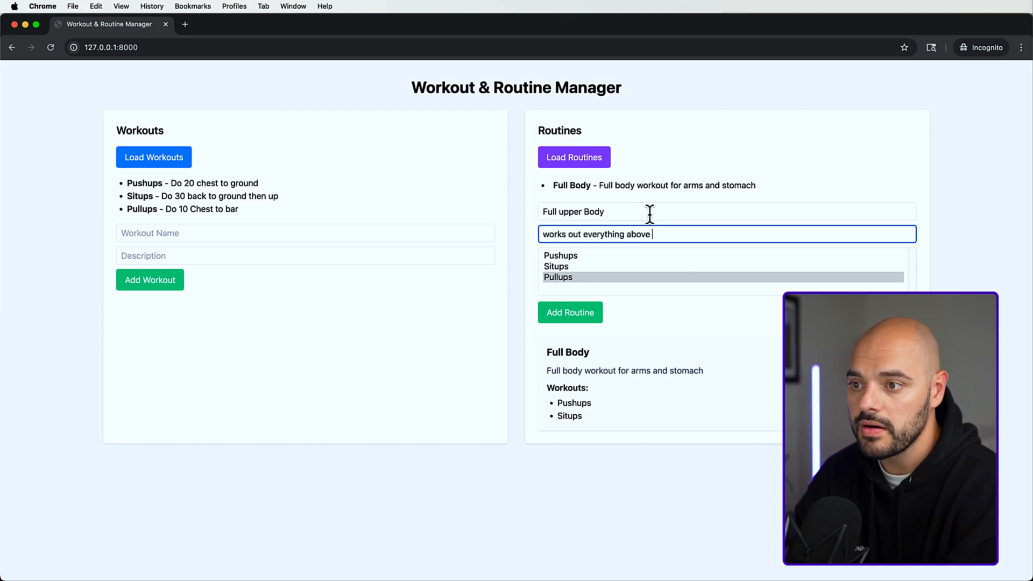
pyautogui.write('waist')
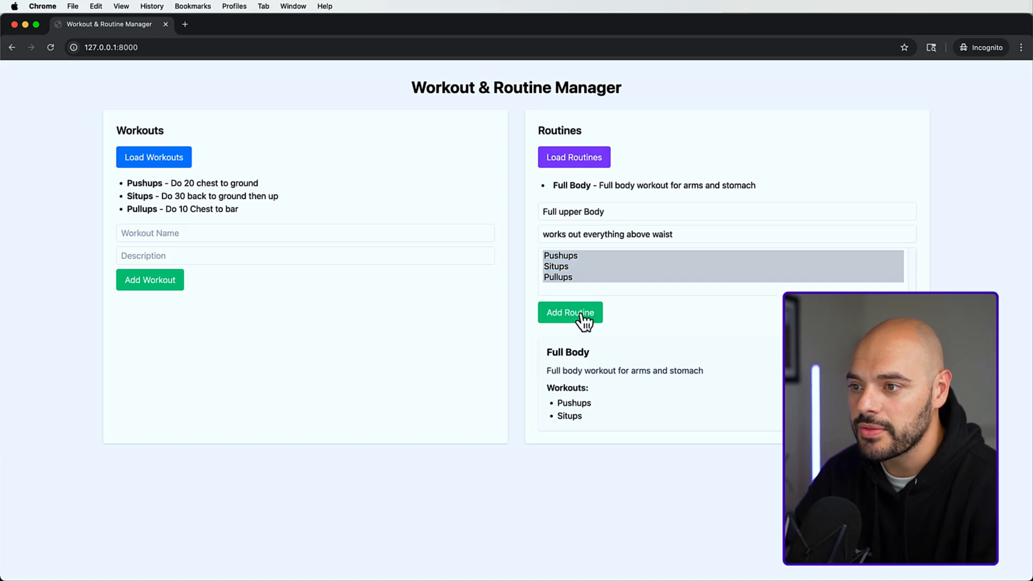
pyautogui.click(570, 312)
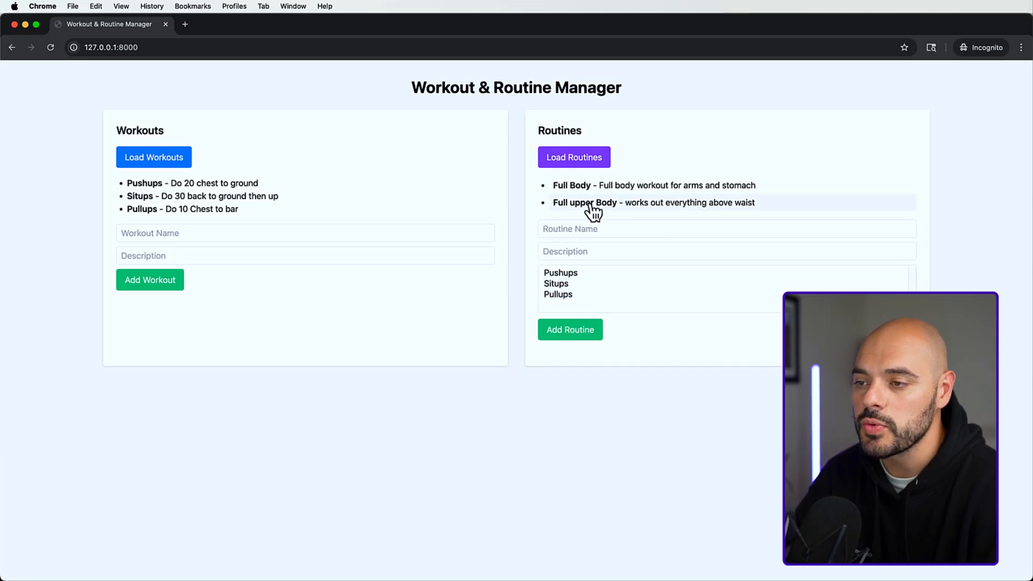
pyautogui.click(584, 203)
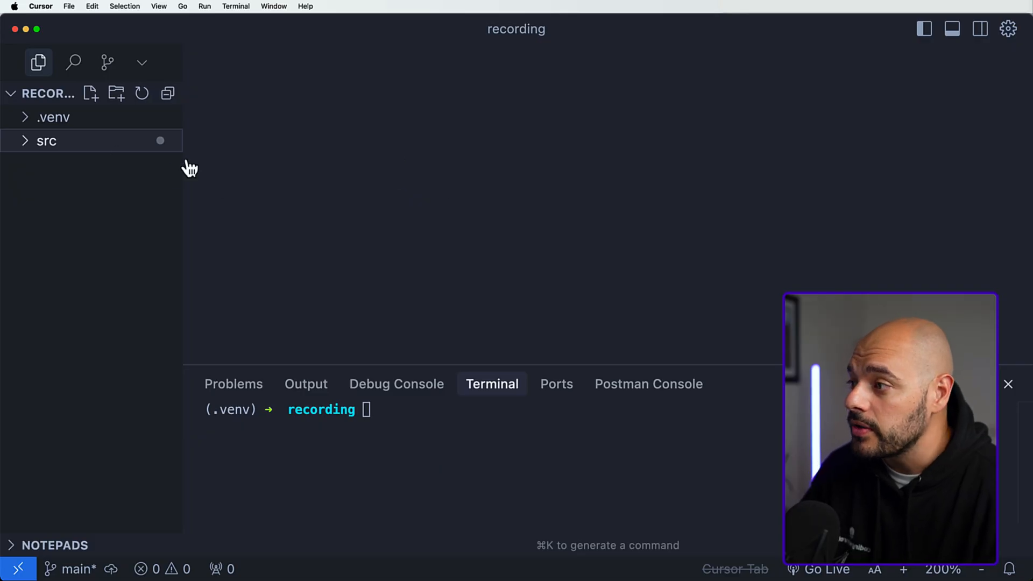
# Open core.py from src and place the cursor in the empty SQL_ALCHEMY_DATABASE_URL value
pyautogui.click(47, 141)
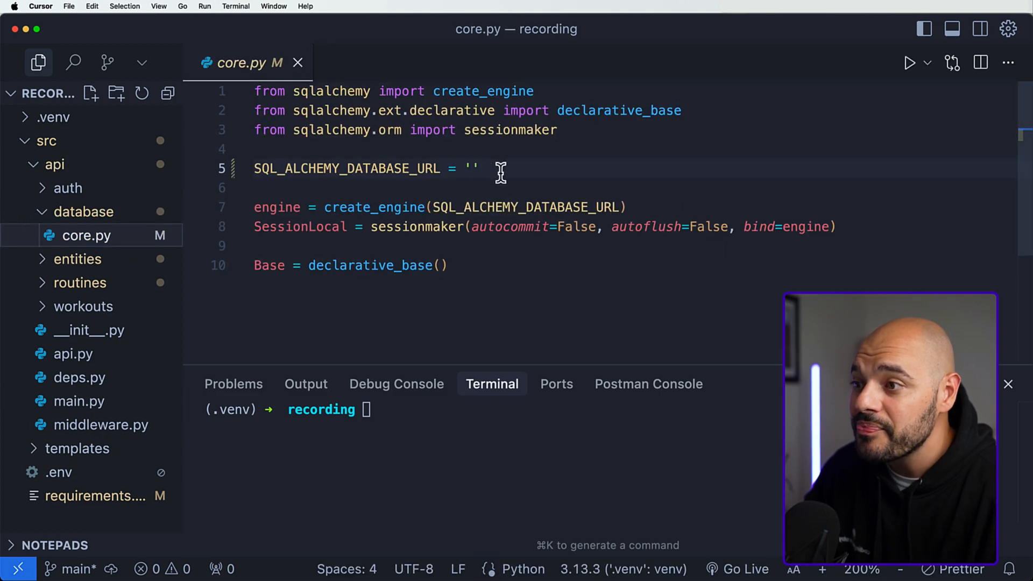
pyautogui.click(475, 169)
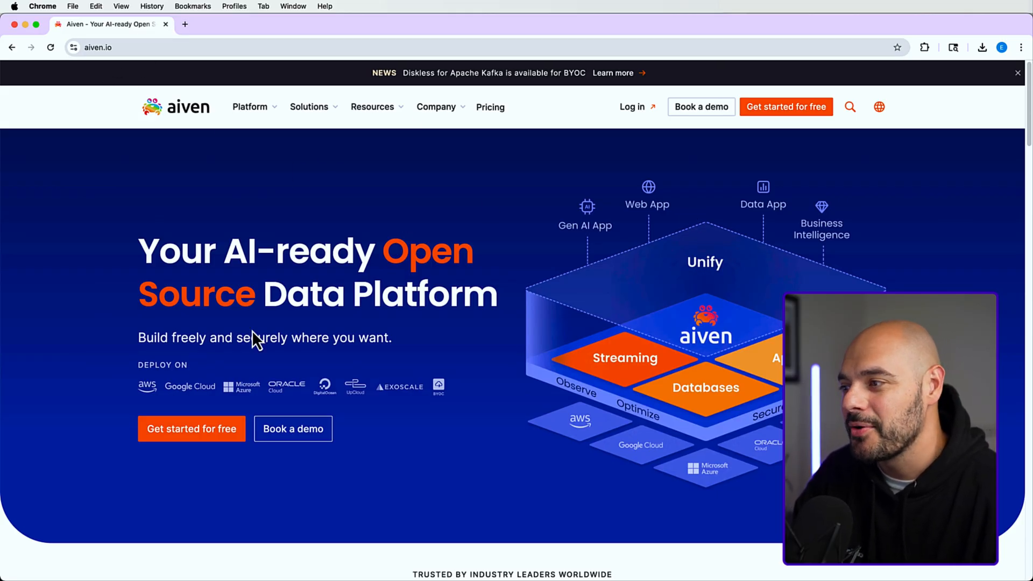
pyautogui.moveTo(138, 250); pyautogui.dragTo(491, 295)
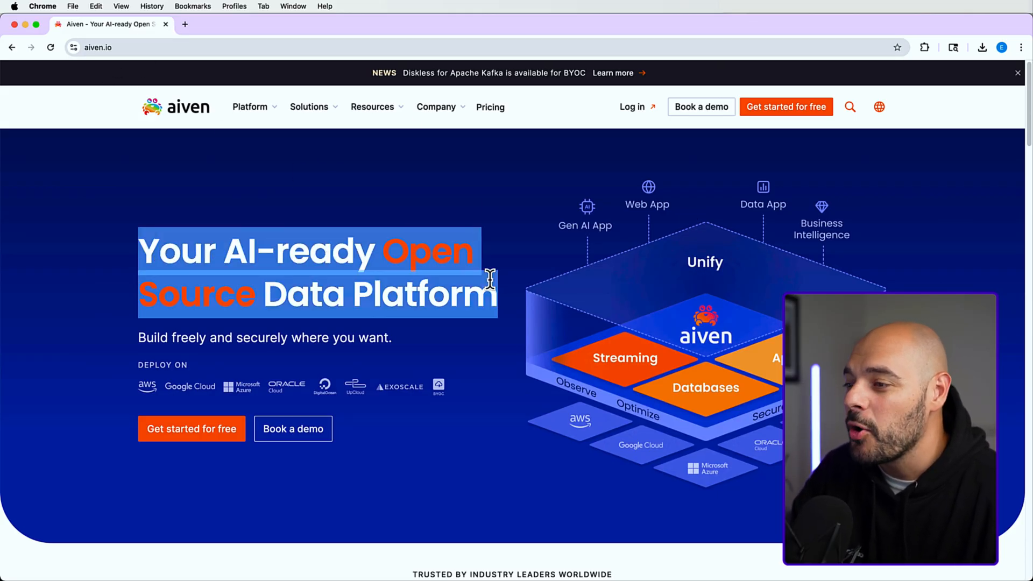
pyautogui.click(487, 295)
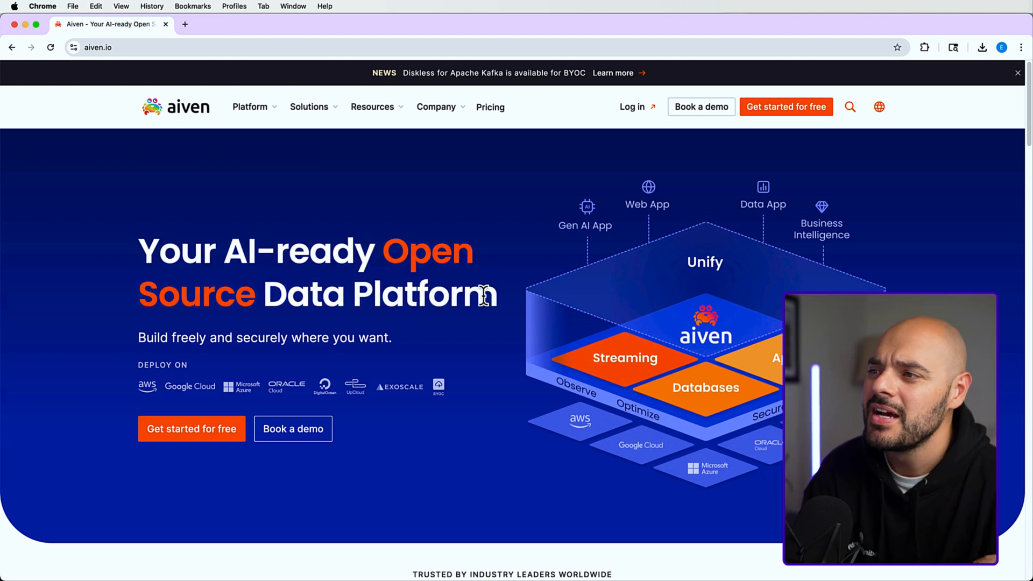
pyautogui.moveTo(524, 284)
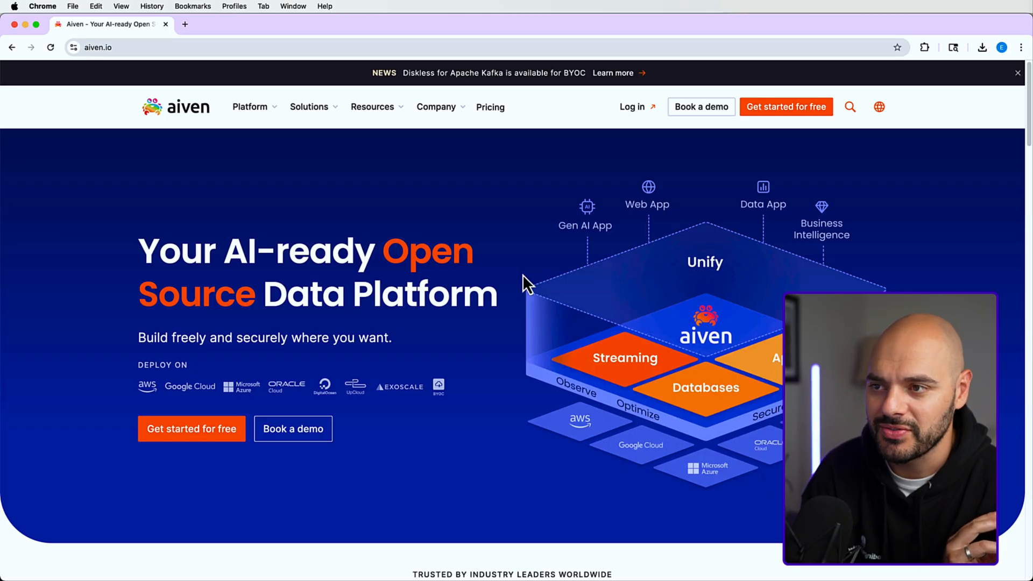
pyautogui.click(632, 106)
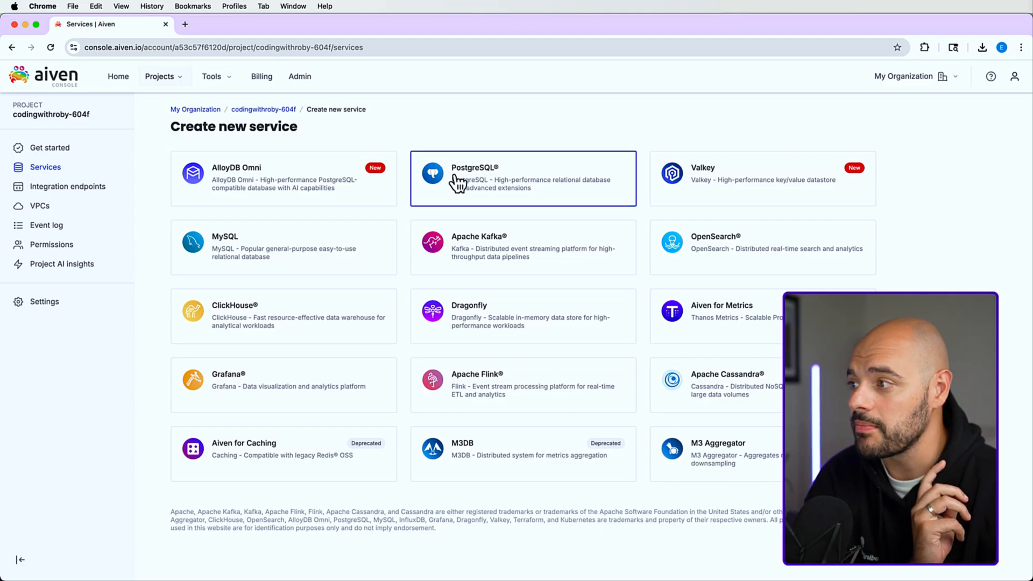
pyautogui.moveTo(246, 179)
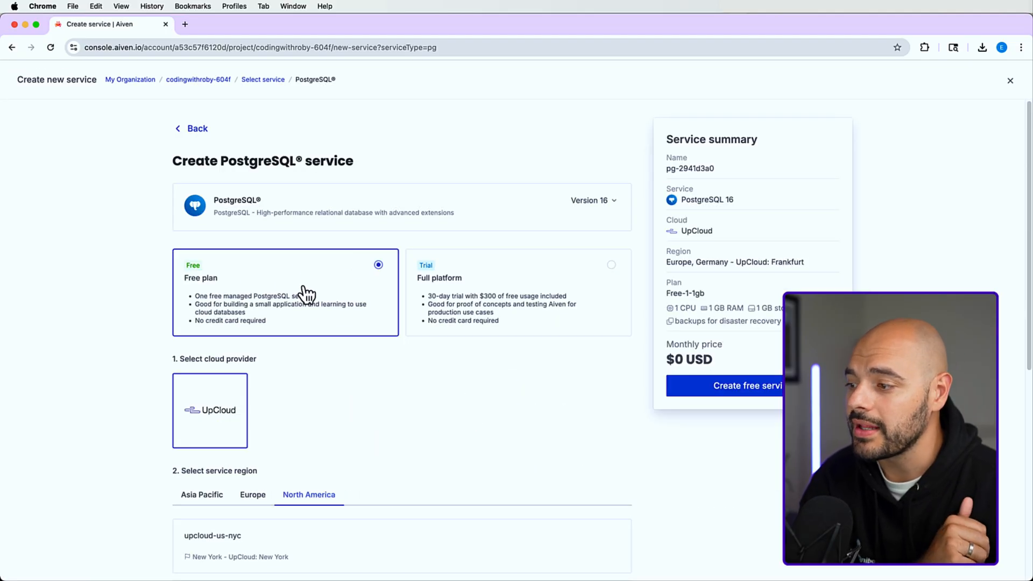
# Create the free PostgreSQL 16 service on UpCloud upcloud-us-nyc with the Free-1-1gb plan
pyautogui.scroll(-3)
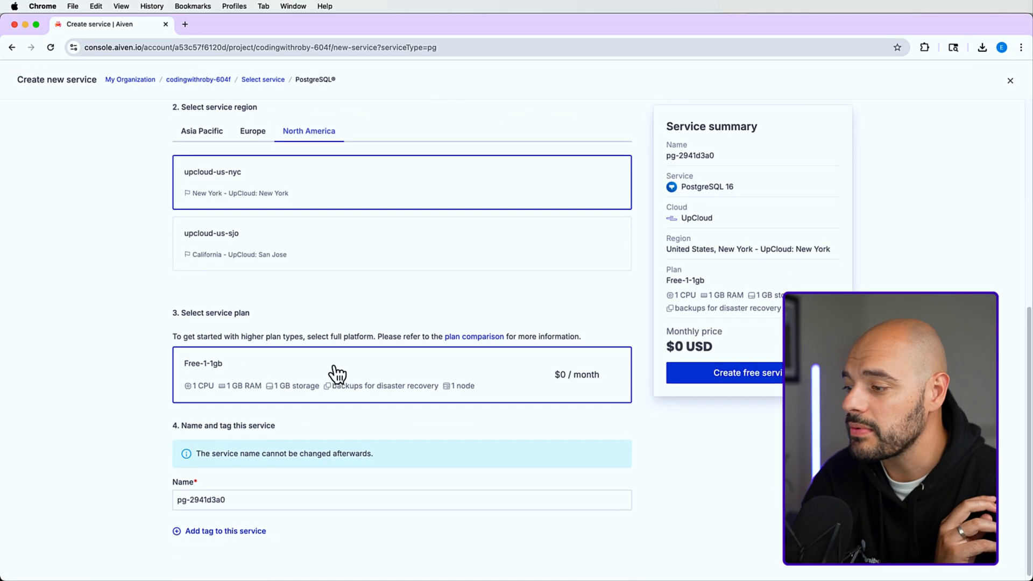
pyautogui.scroll(-3)
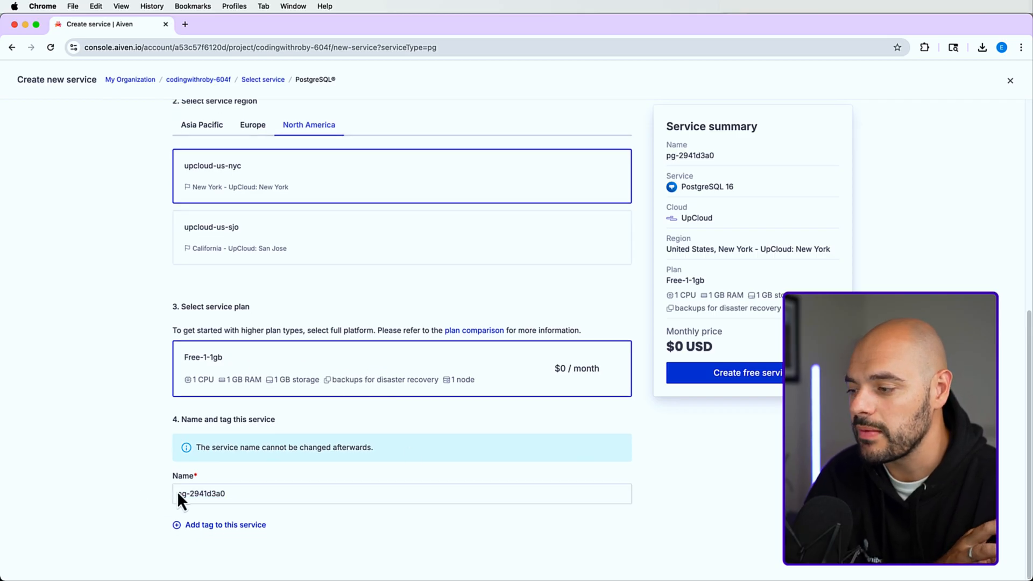
pyautogui.moveTo(529, 442)
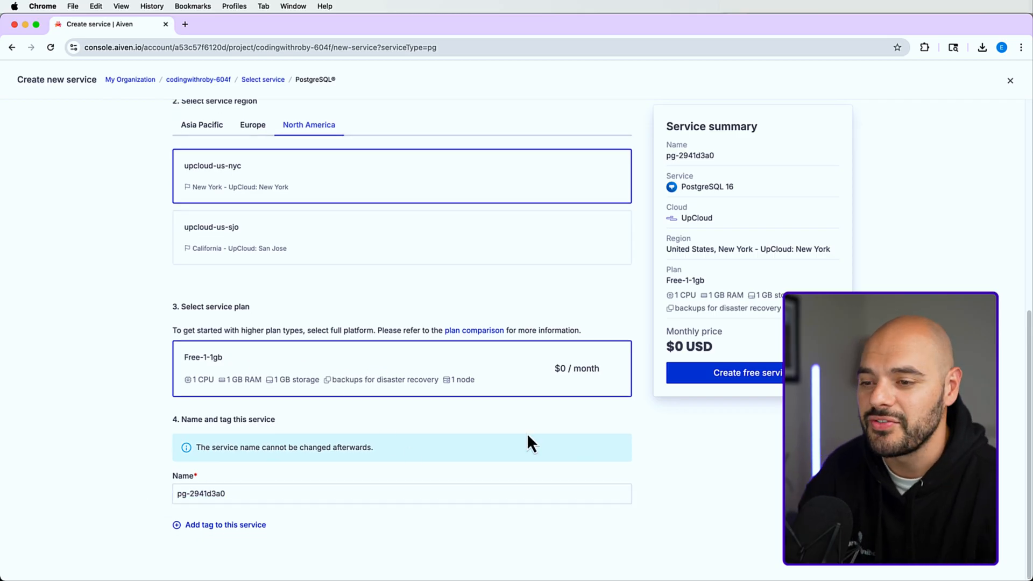
pyautogui.click(736, 373)
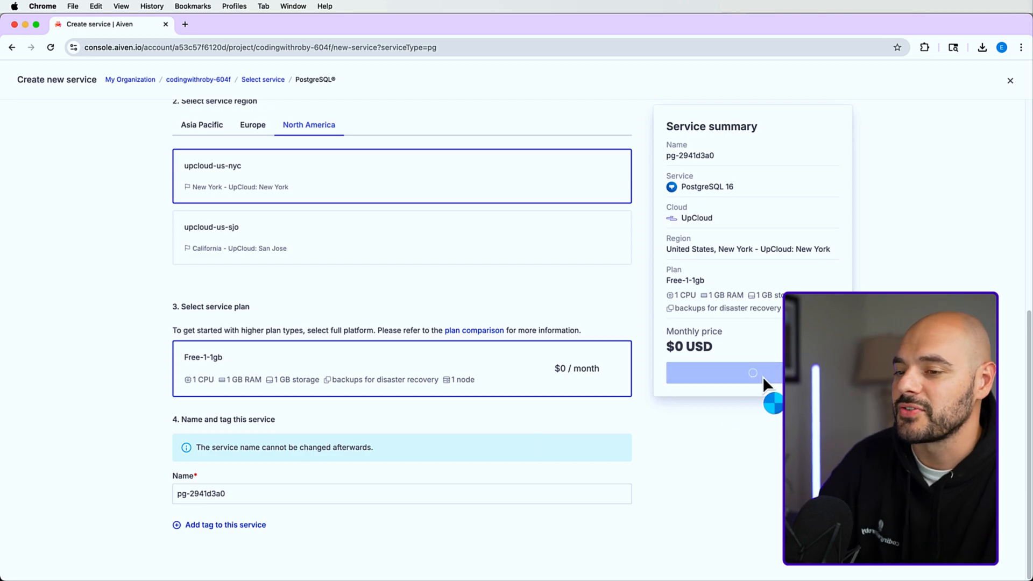
pyautogui.click(752, 372)
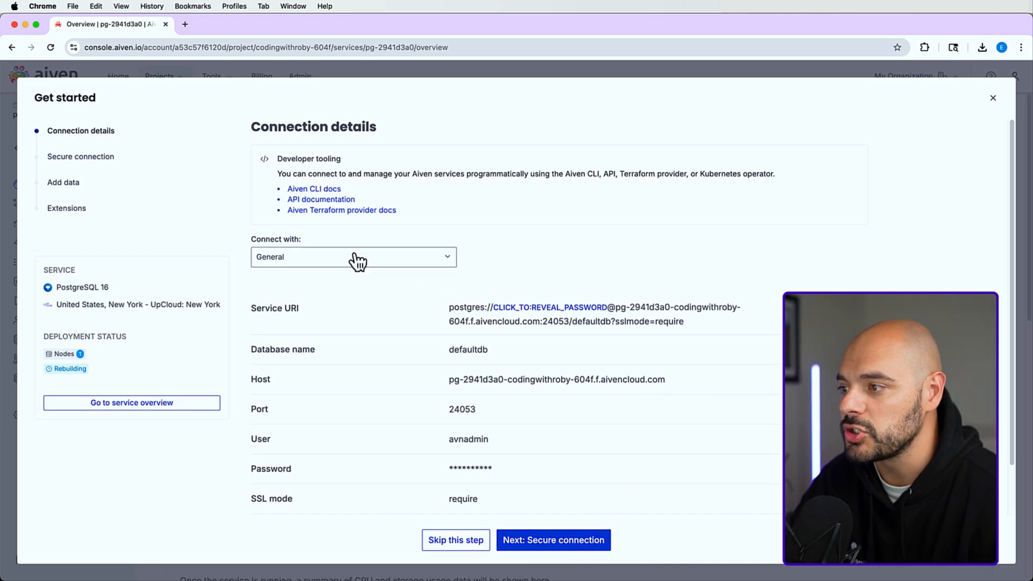
pyautogui.moveTo(557, 458)
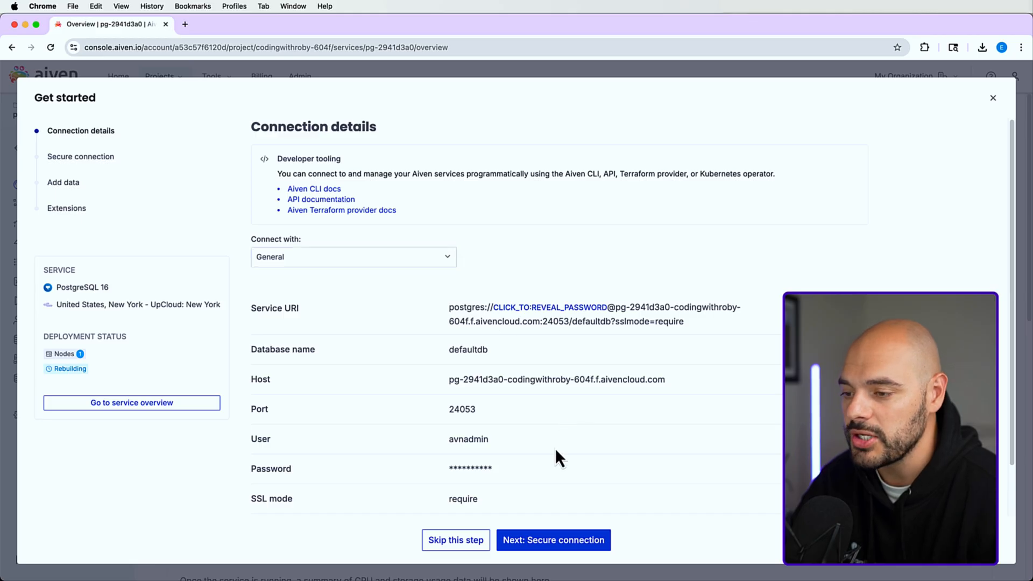
# Complete the setup guide, then reveal the password and copy the full Service URI
pyautogui.click(554, 539)
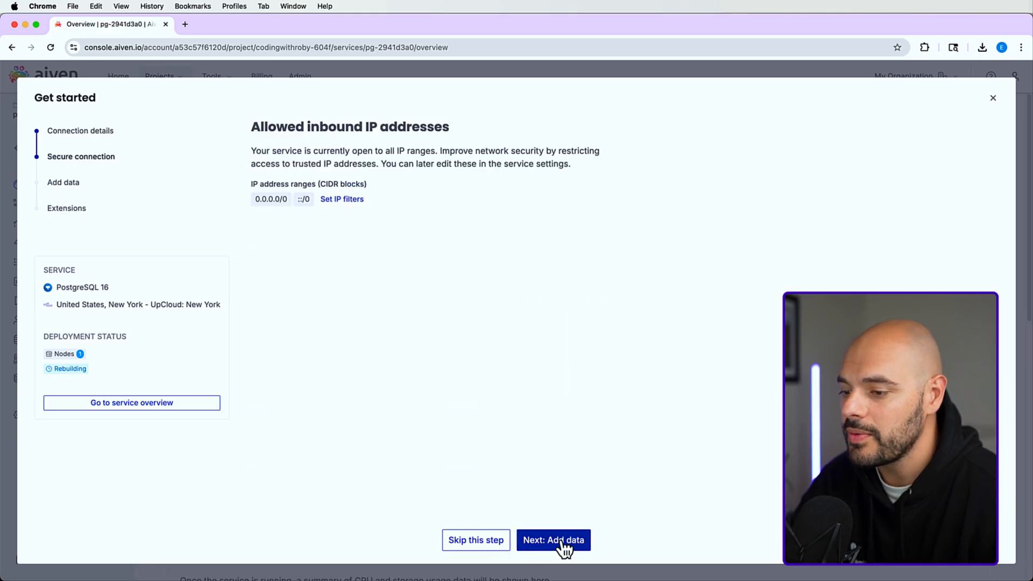
pyautogui.click(554, 539)
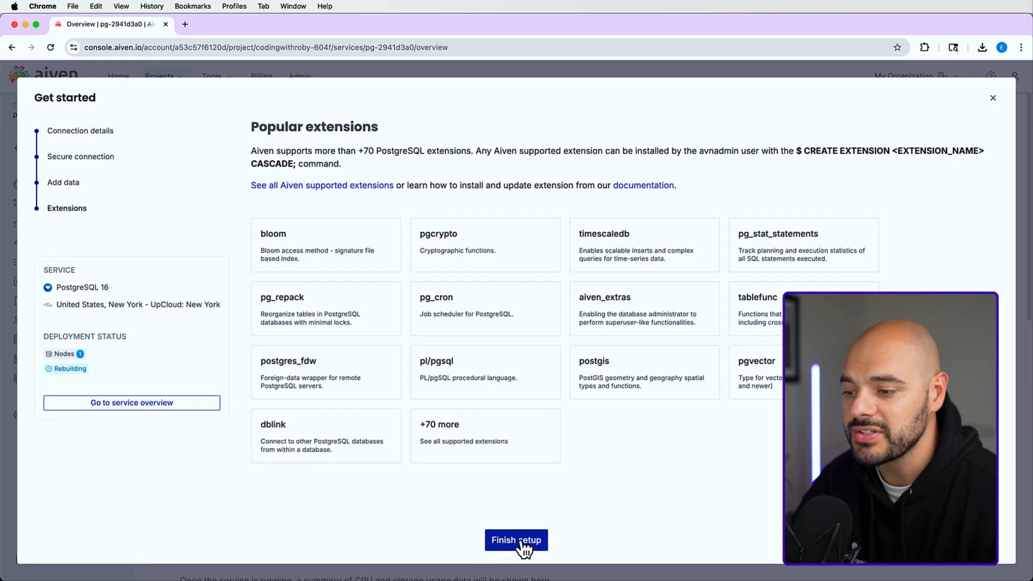
pyautogui.click(516, 540)
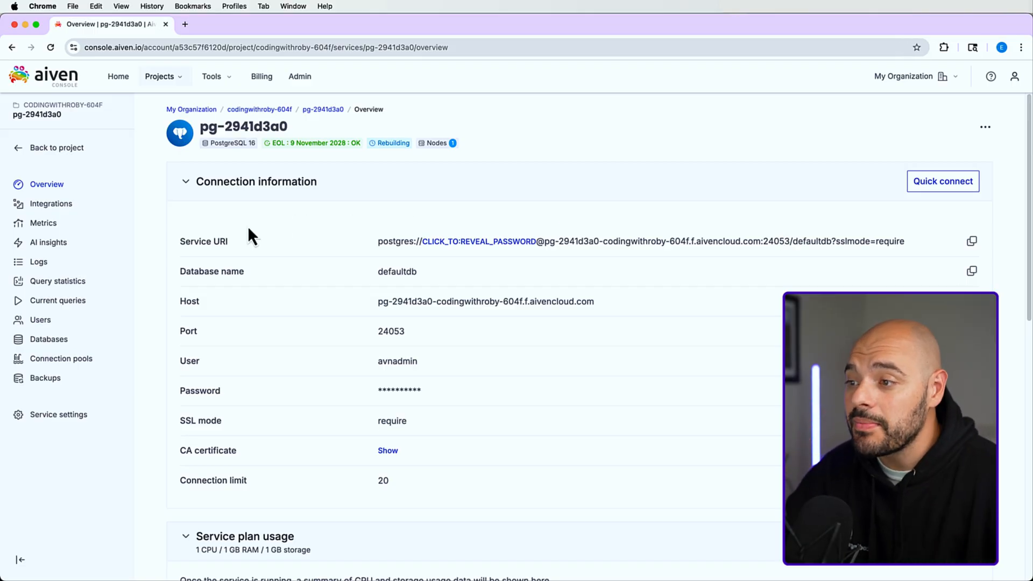
pyautogui.moveTo(481, 244)
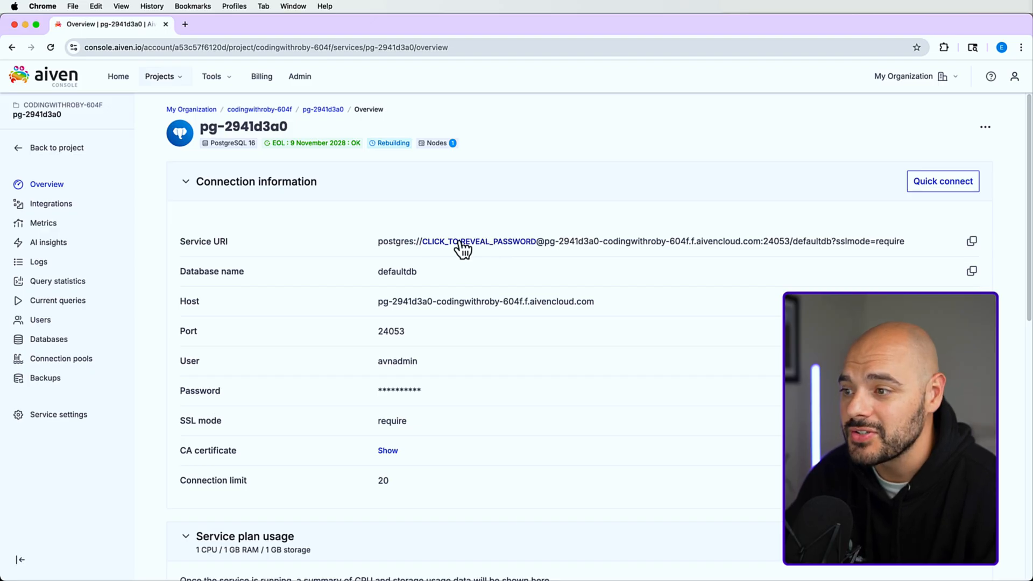
pyautogui.click(478, 242)
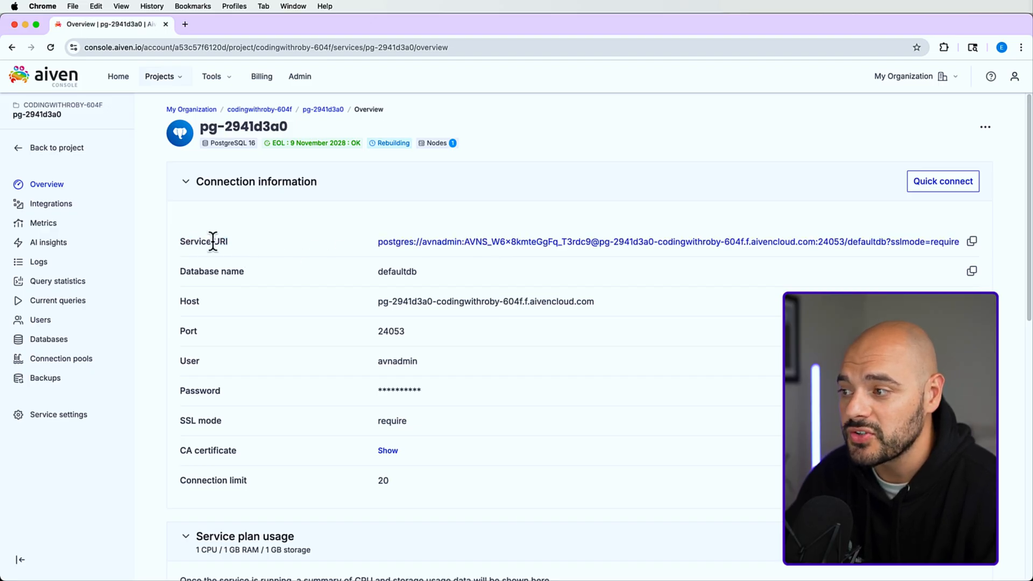
pyautogui.click(971, 242)
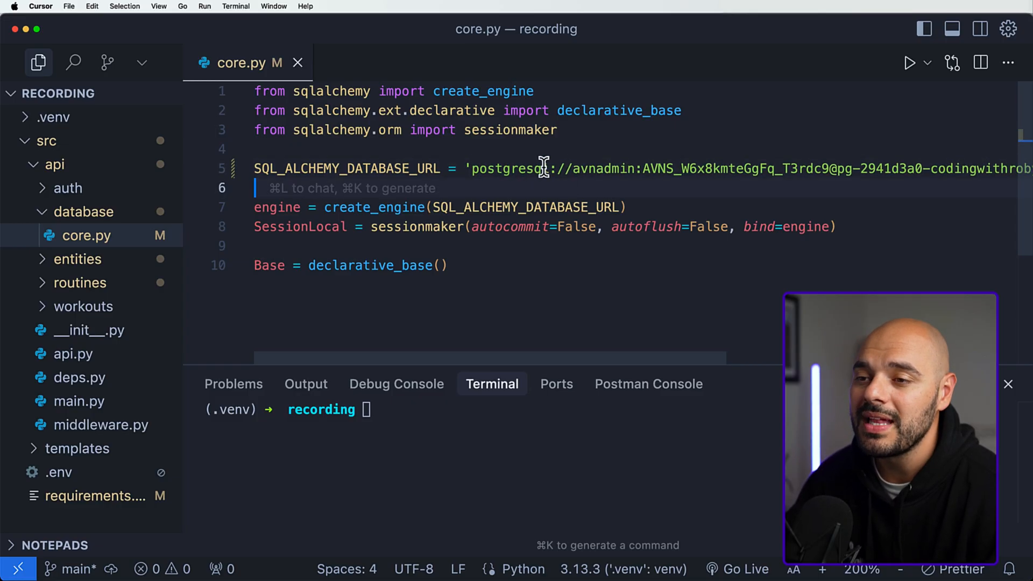
# Set SQL_ALCHEMY_DATABASE_URL in core.py to the pasted Aiven PostgreSQL URI
pyautogui.hscroll(3)
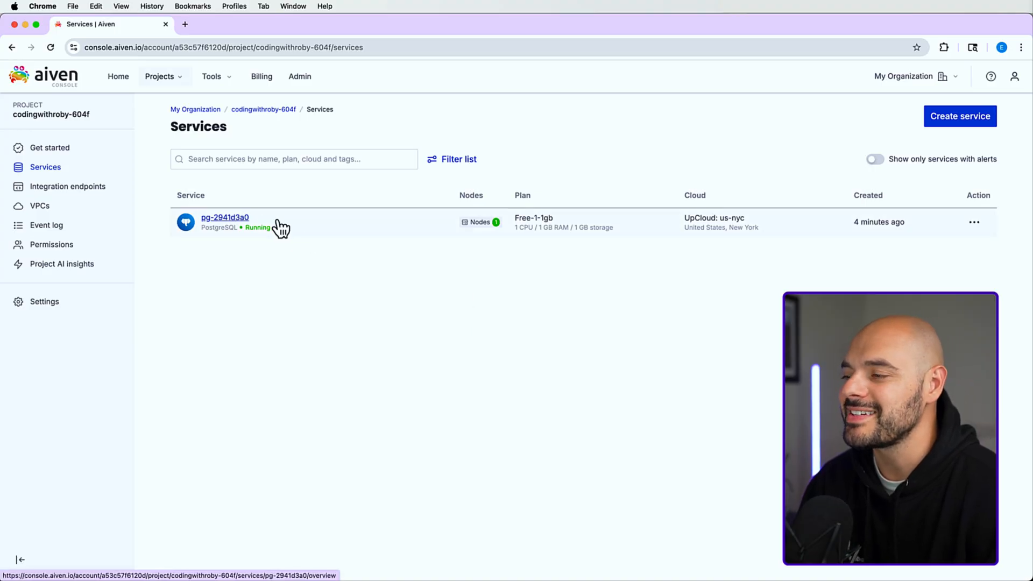
pyautogui.moveTo(520, 252)
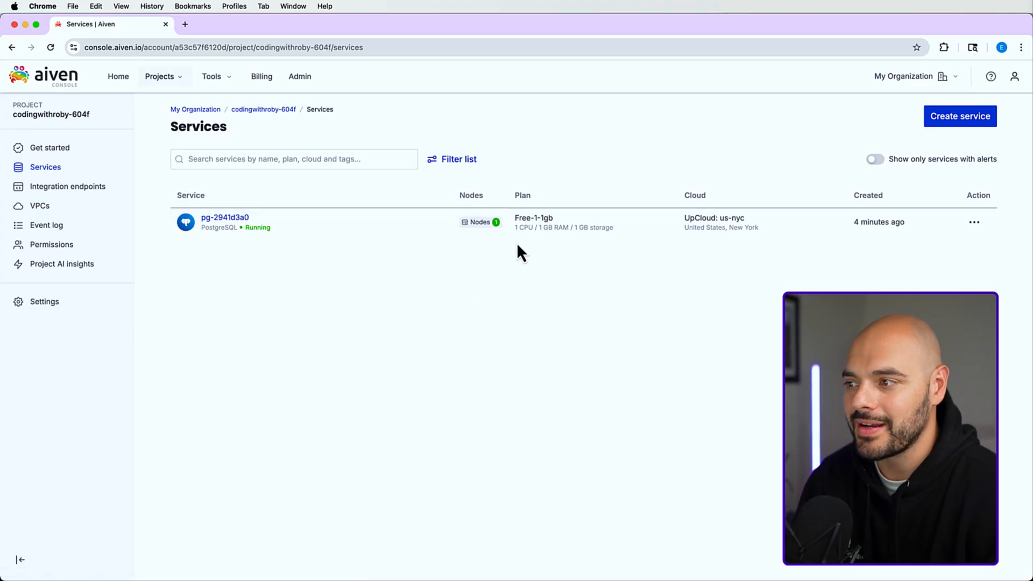
pyautogui.press('Cmd+Tab')
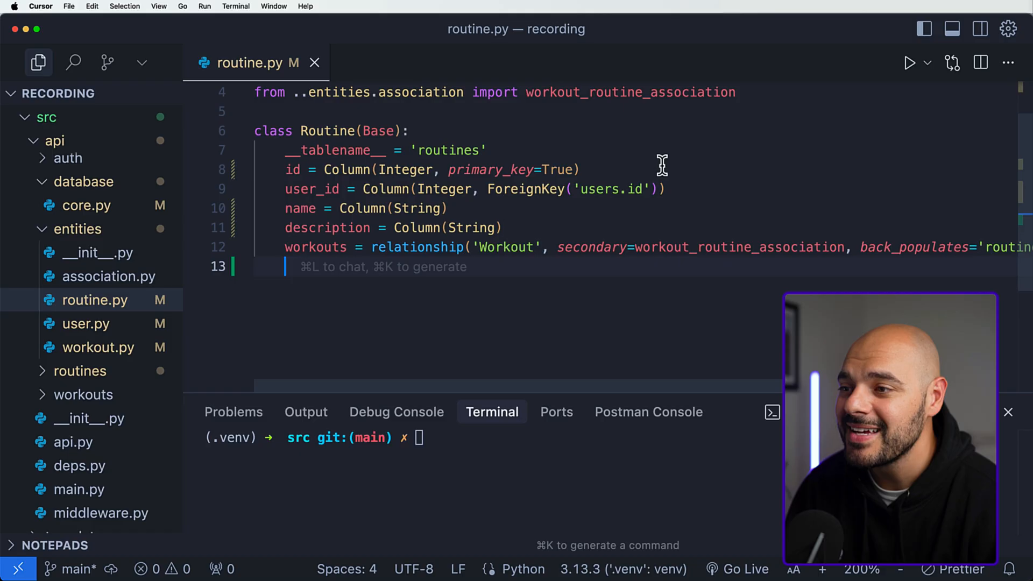
pyautogui.moveTo(594, 278)
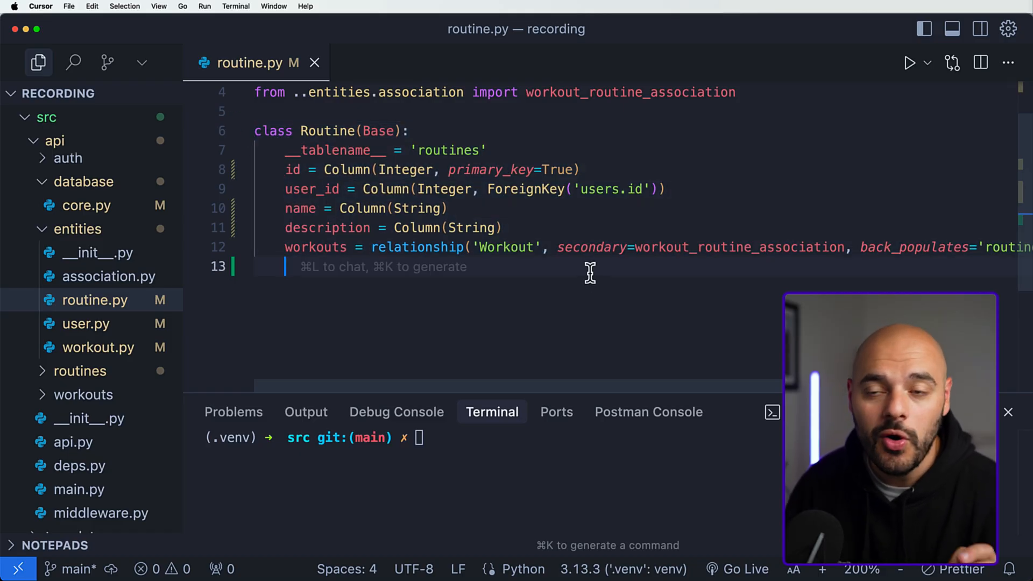
# Add __table_args__ with indexes ix_routines_user_id and ix_routines_name to the Routine model
pyautogui.write("__table_args__ = (\\n    Index('ix_routines_user_id', 'user_id'),\\n    Index('ix_routines_name', 'name'),\\n)")
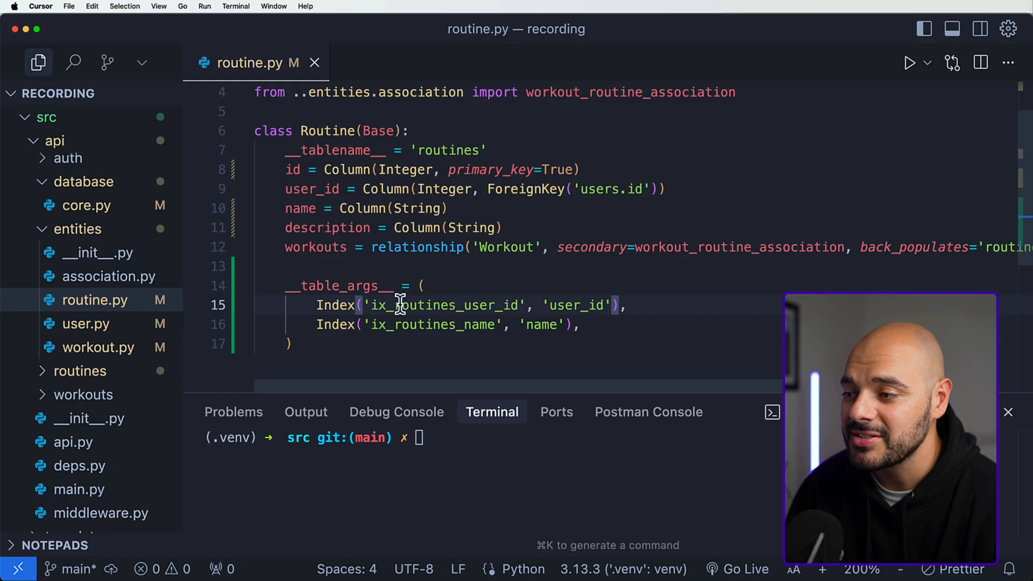
pyautogui.doubleClick(442, 306)
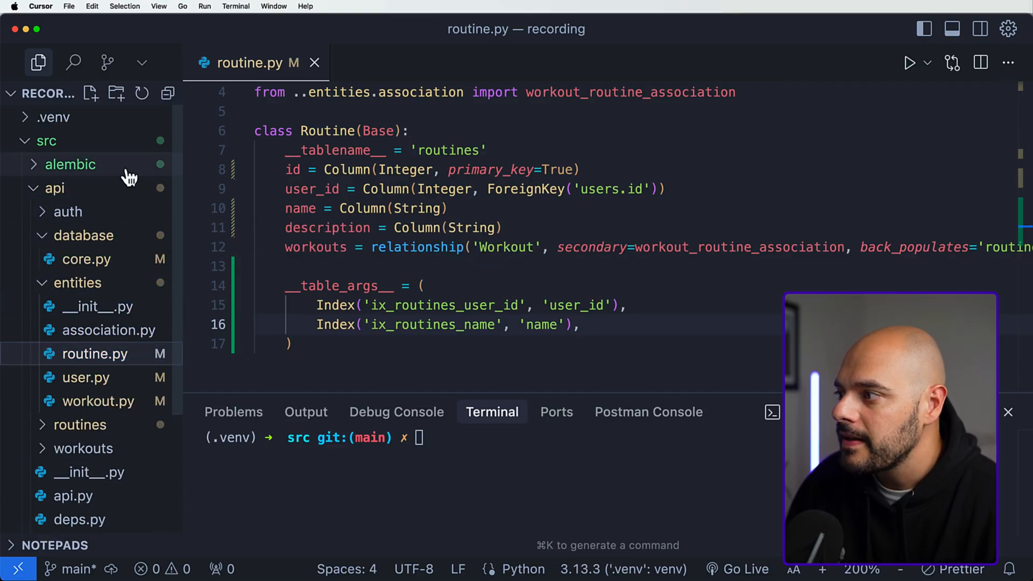
# Open the alembic migration and run 'alembic upgrade head' to apply the add-indexes revision
pyautogui.click(69, 164)
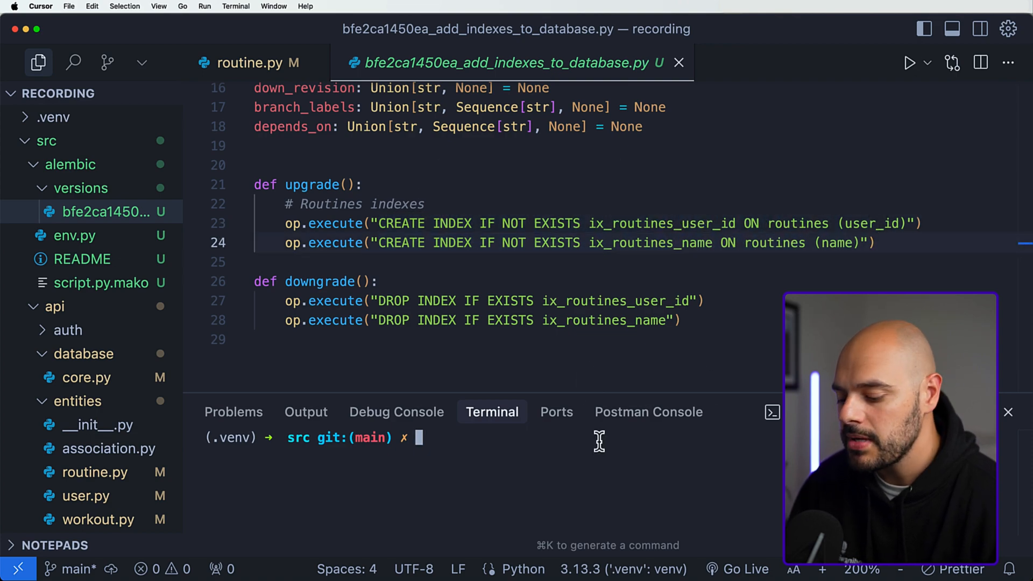
pyautogui.write('alembi')
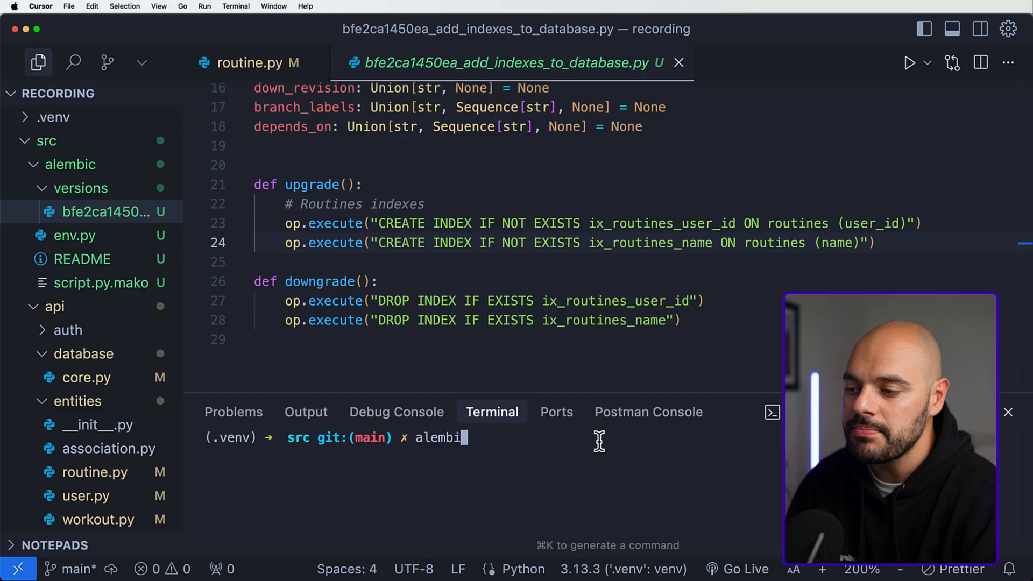
pyautogui.write('c upgrade ha')
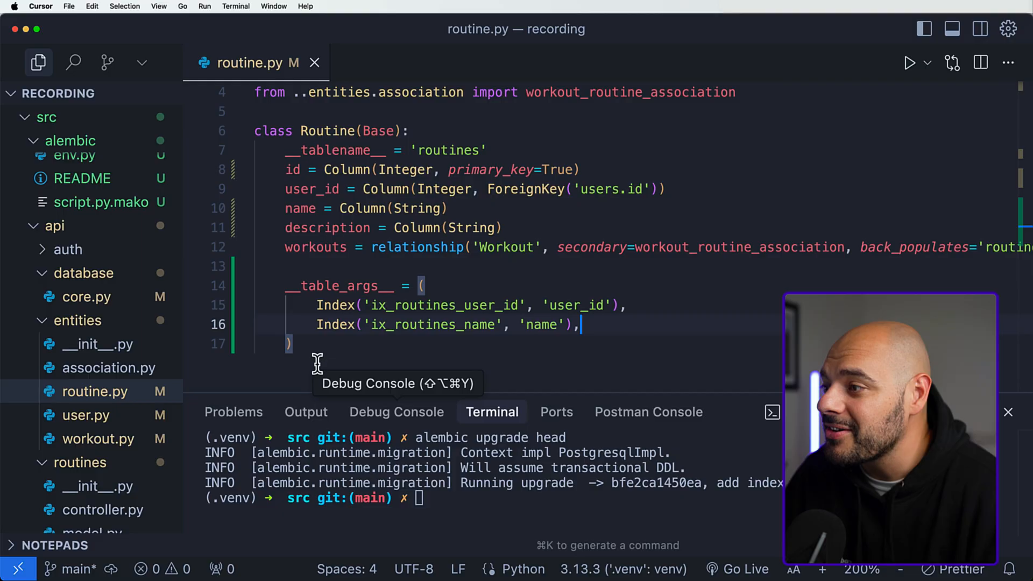
pyautogui.moveTo(282, 102)
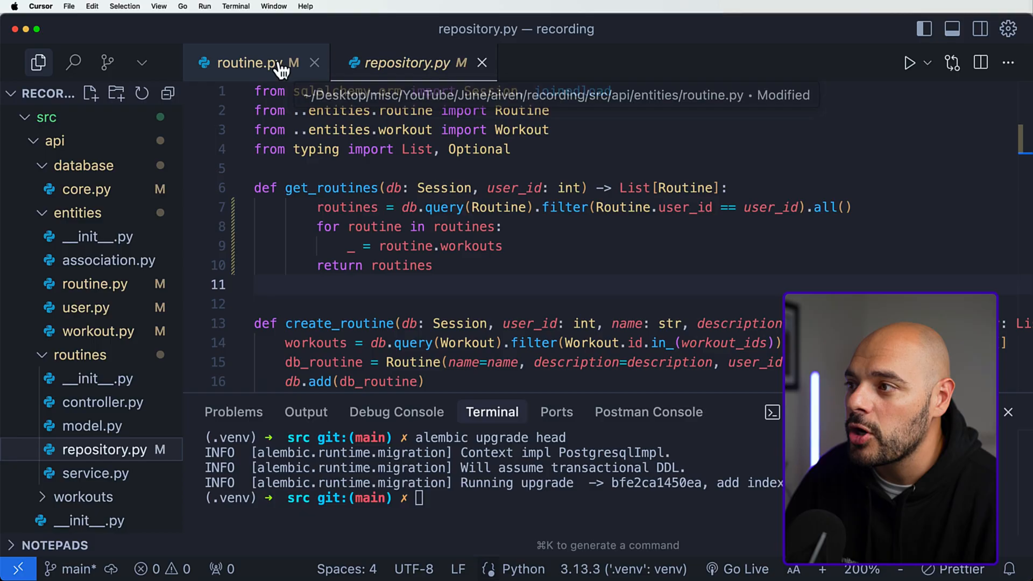
# Replace the per-routine workouts loop with a joinedload(Routine.workouts) query
pyautogui.click(315, 63)
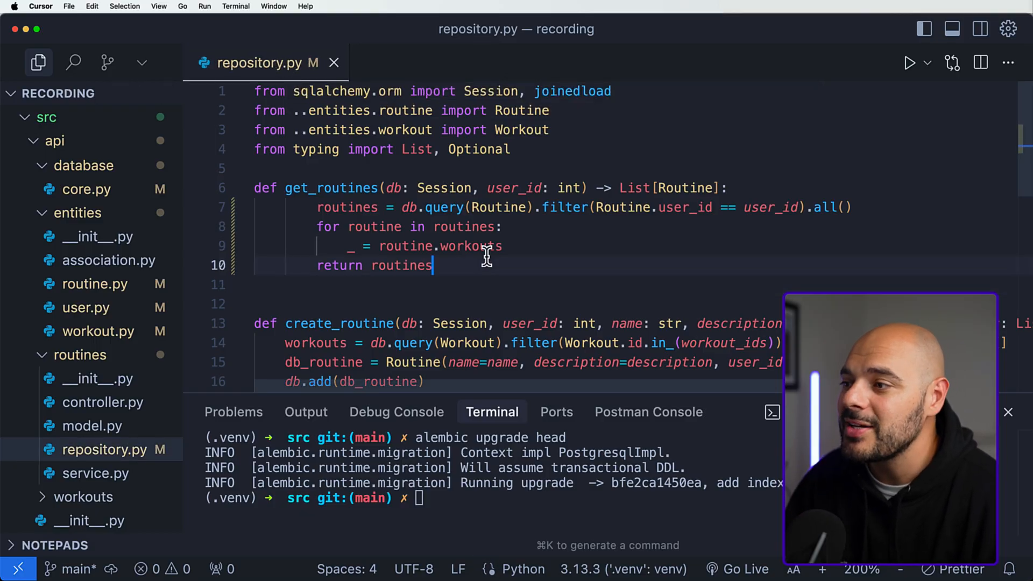
pyautogui.doubleClick(400, 265)
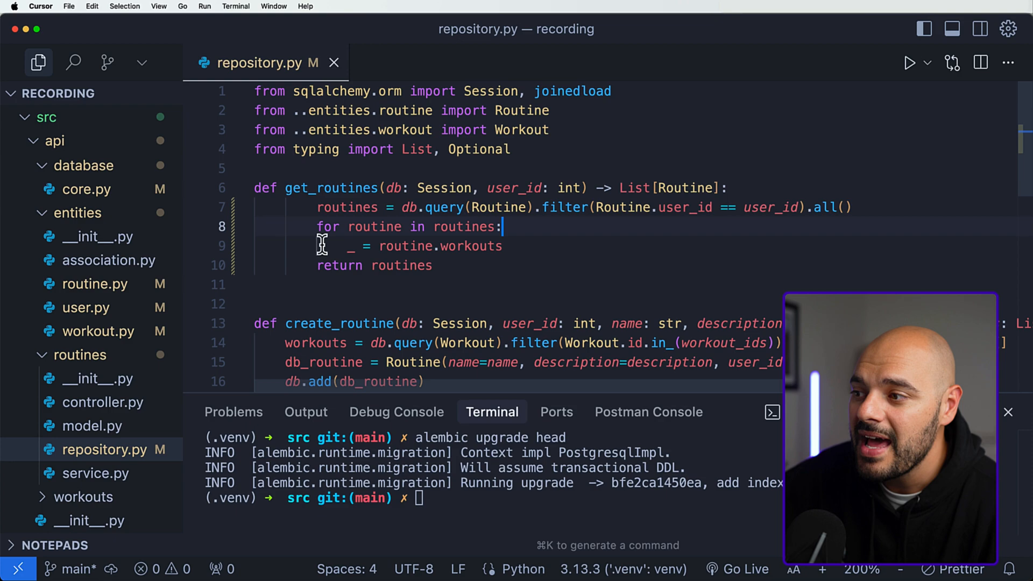
pyautogui.moveTo(317, 226); pyautogui.dragTo(502, 245)
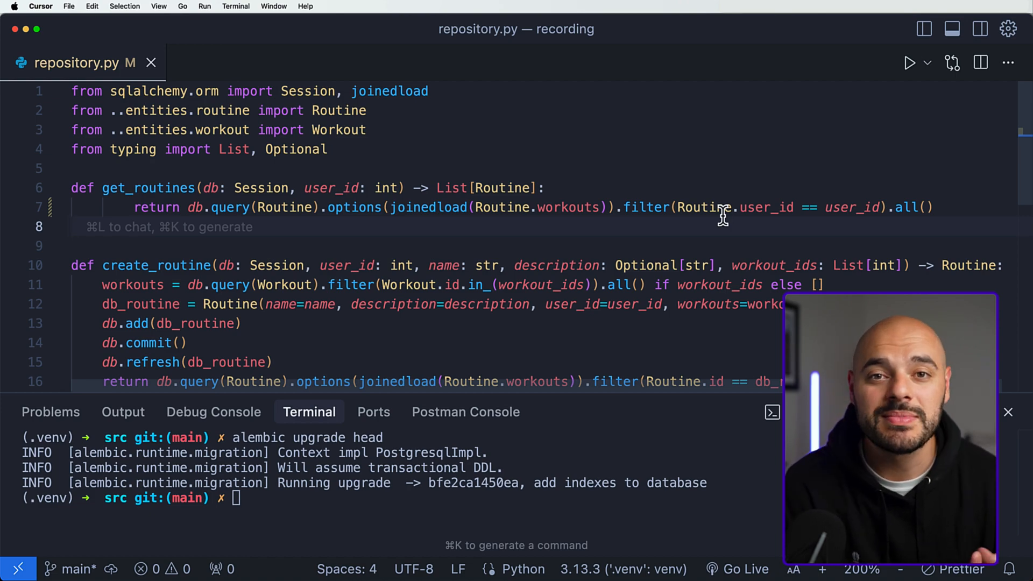
pyautogui.moveTo(875, 252)
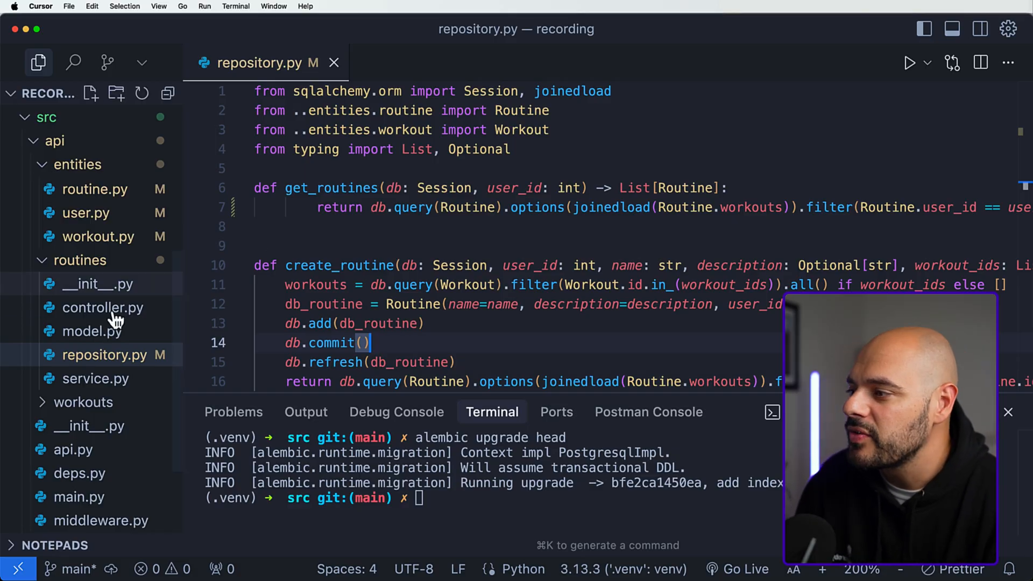
# Add skip: int = 0 and limit: int = 10 to the controller and pass them on
pyautogui.click(103, 308)
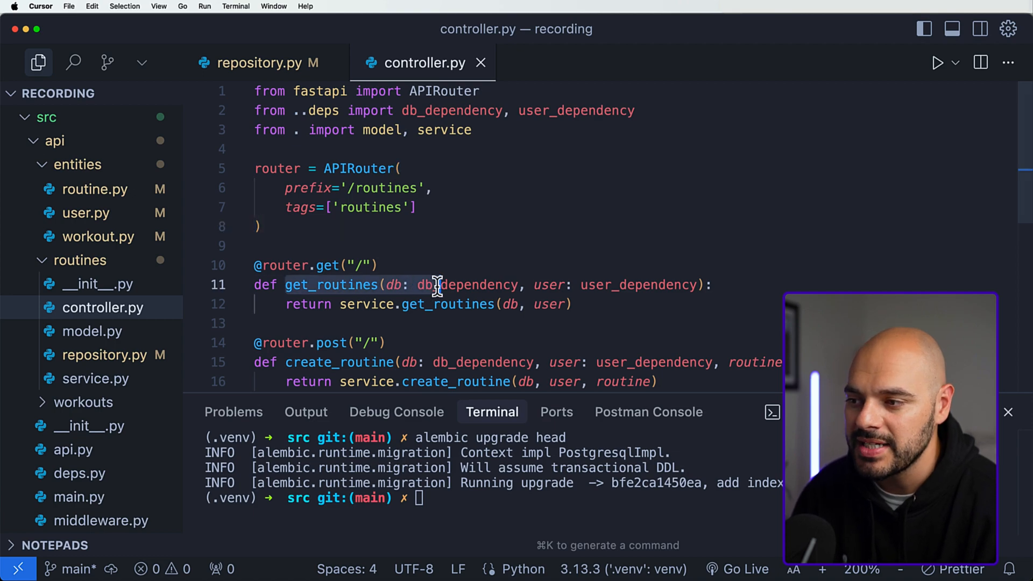
pyautogui.doubleClick(638, 285)
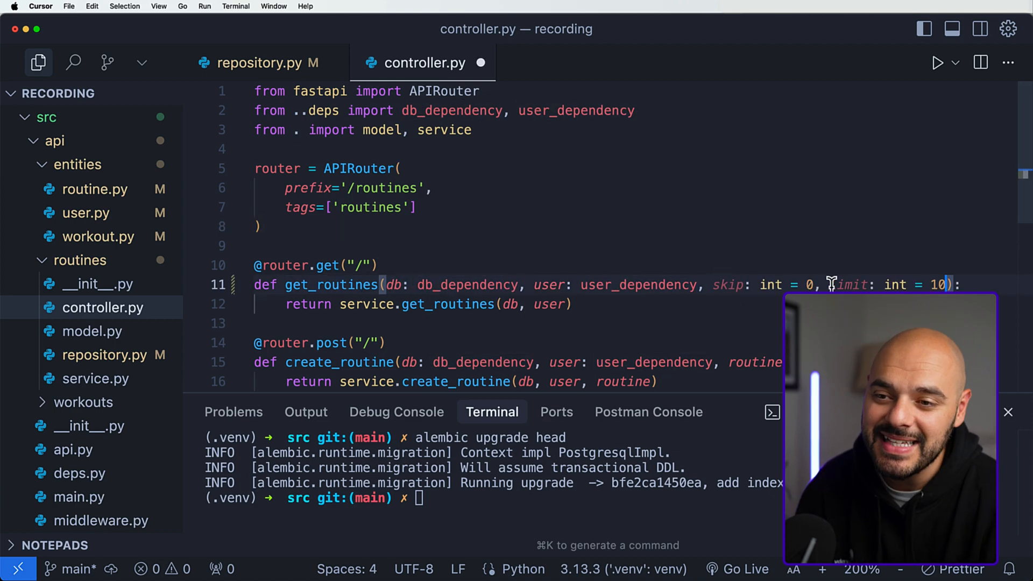
pyautogui.doubleClick(728, 285)
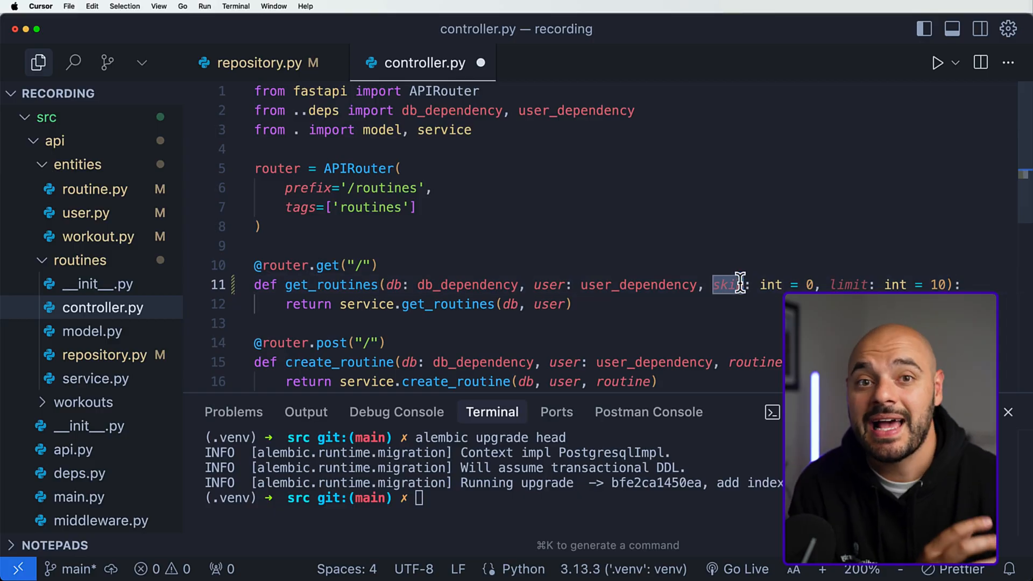
pyautogui.moveTo(729, 285)
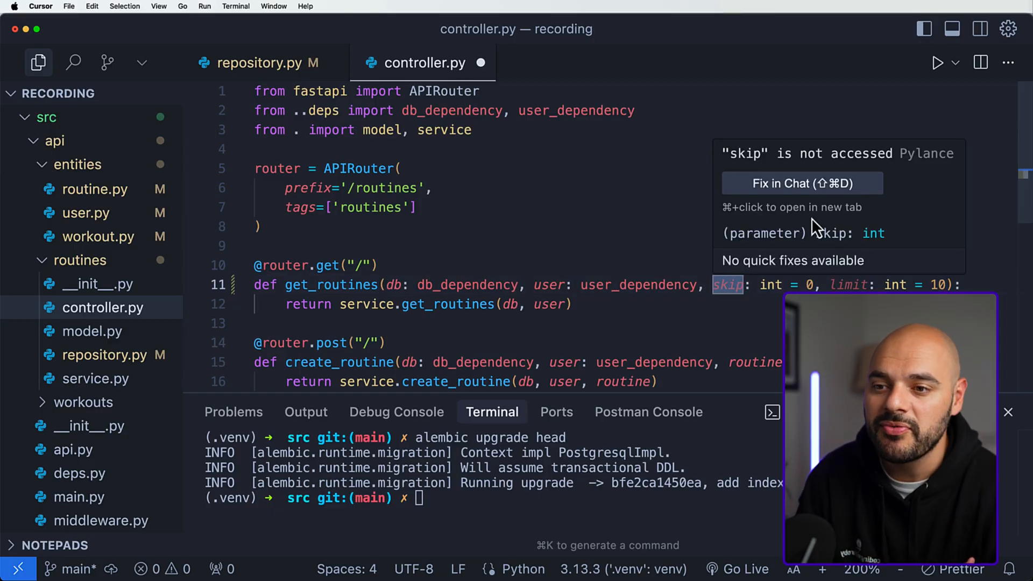
pyautogui.moveTo(848, 285)
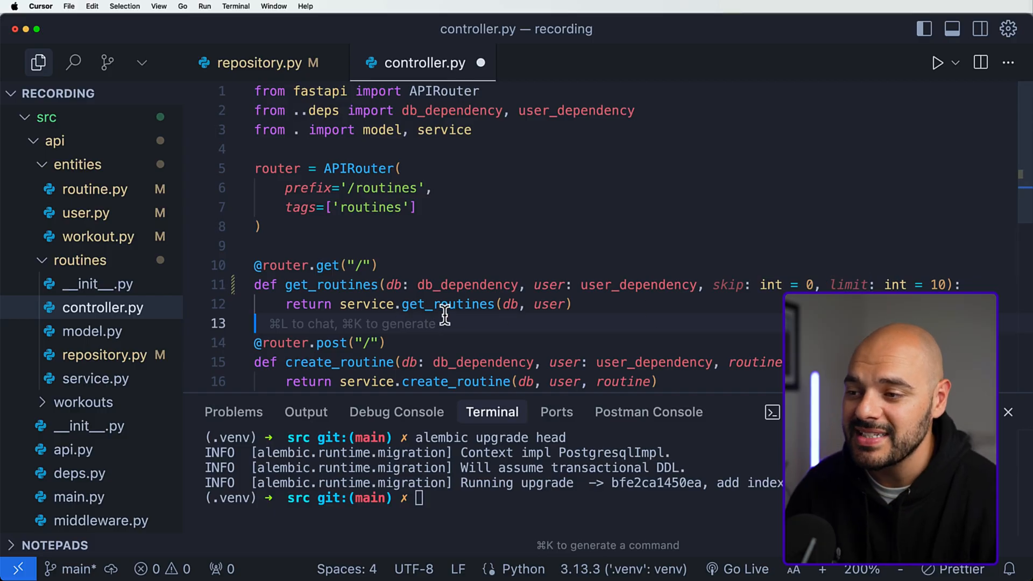
pyautogui.moveTo(561, 304)
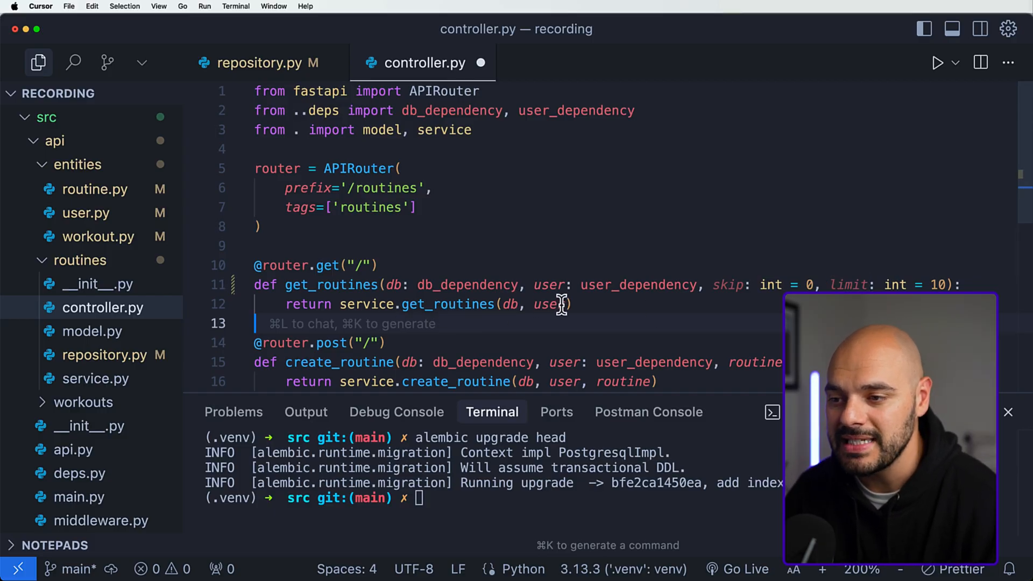
pyautogui.write(', skip')
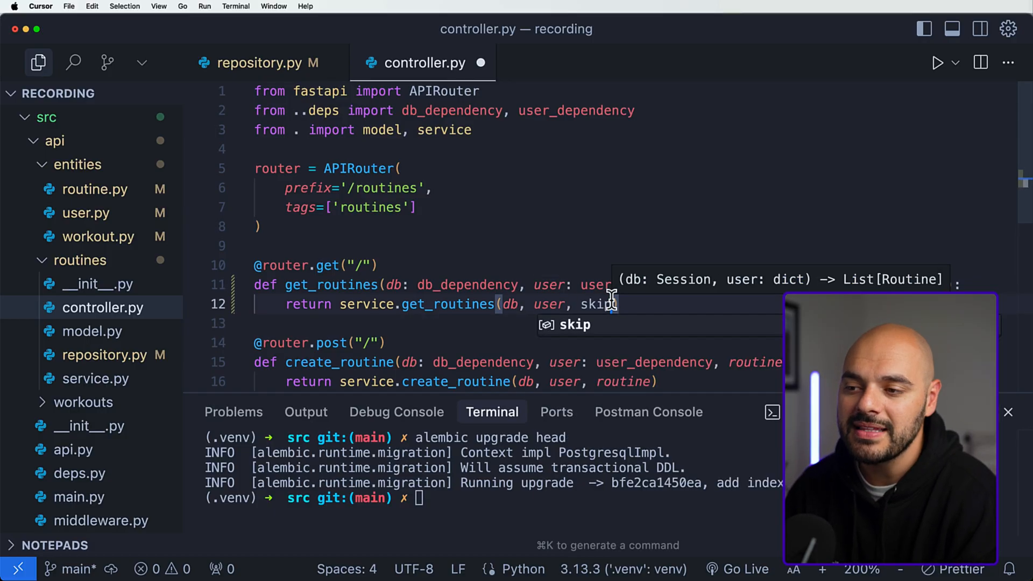
pyautogui.write(', limit')
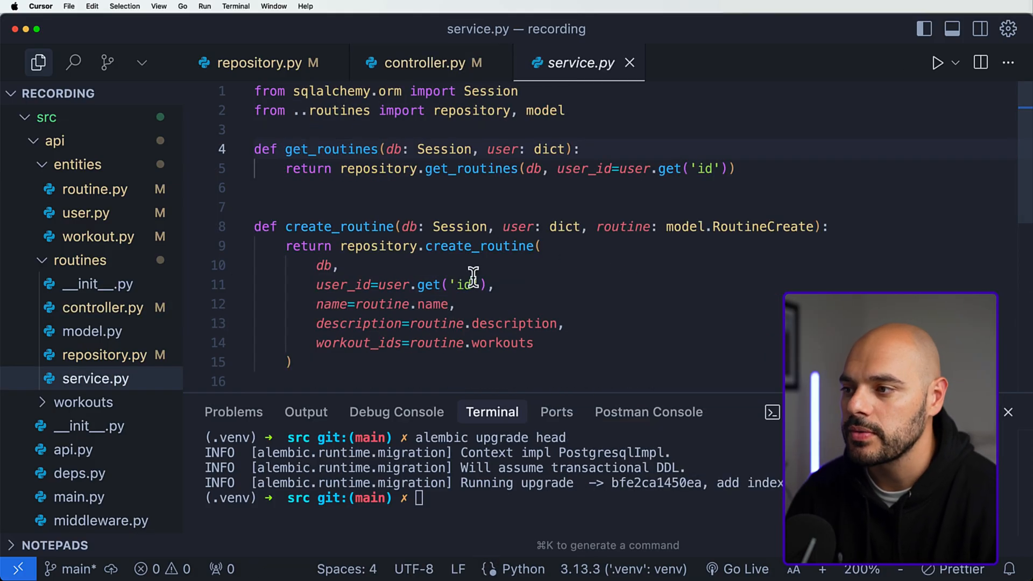
pyautogui.moveTo(562, 149)
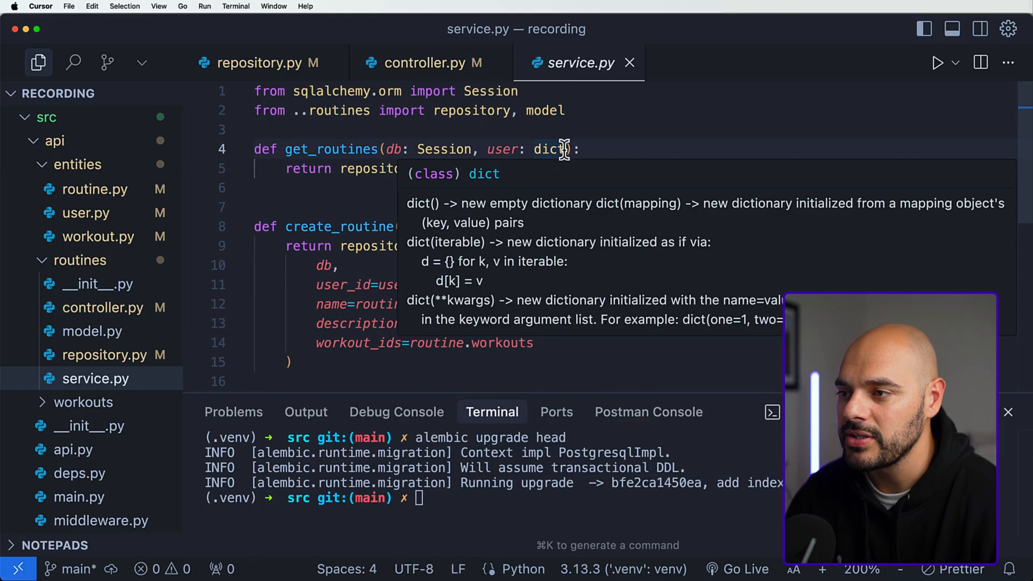
# Add skip and limit to the service's get_routines and forward skip to the repository
pyautogui.write(', skip')
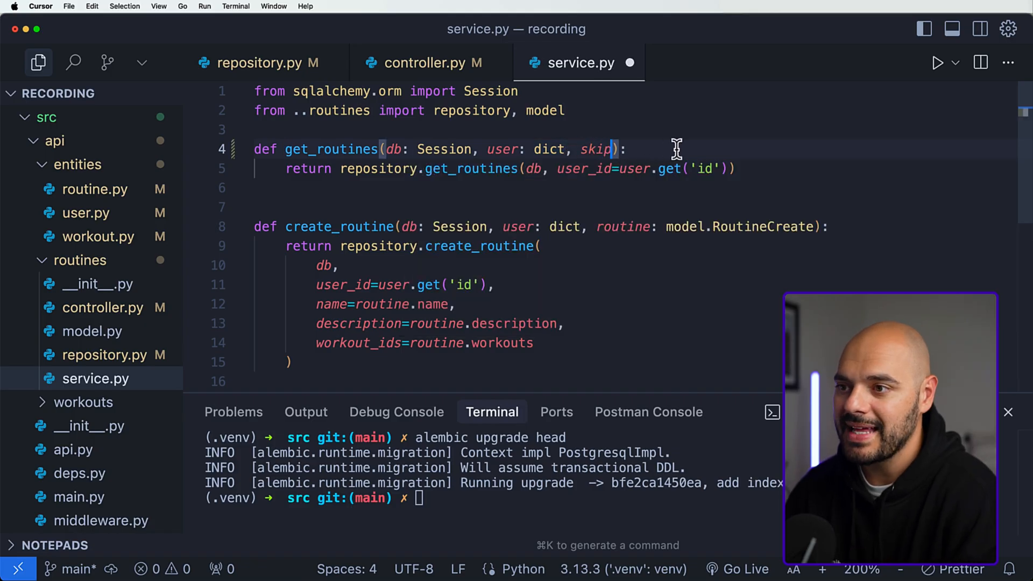
pyautogui.write(', limit')
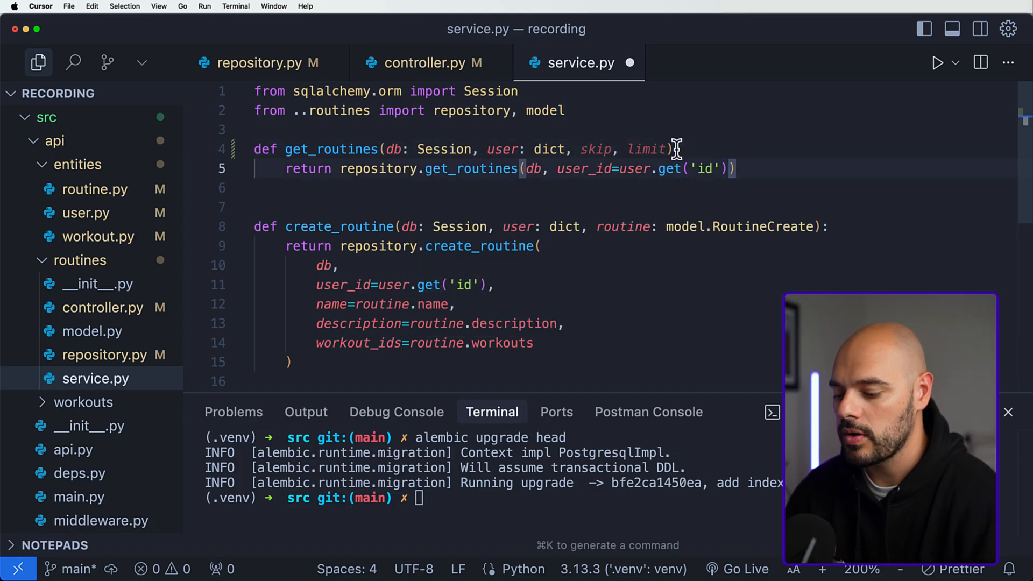
pyautogui.write(', skip')
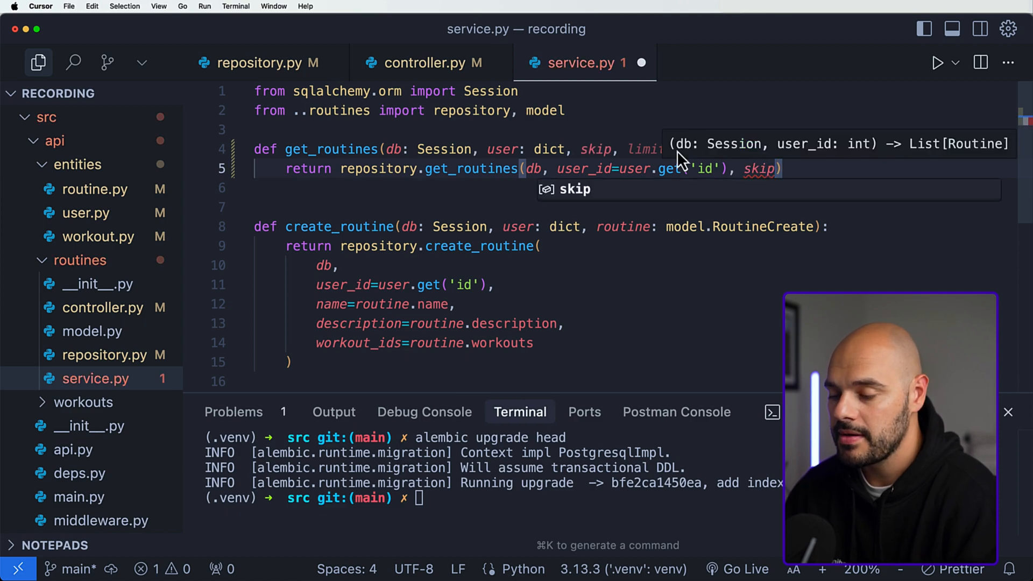
pyautogui.click(259, 63)
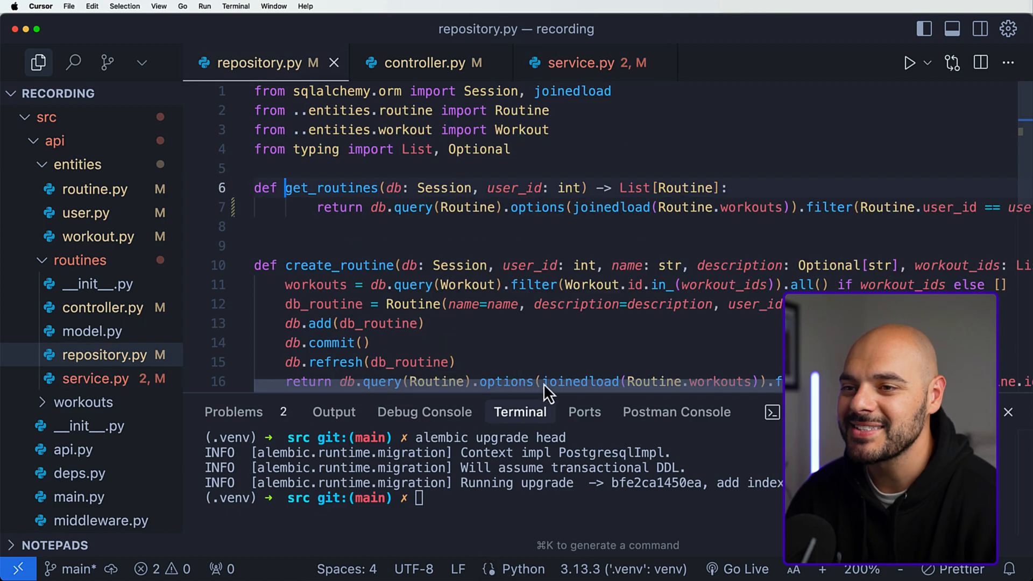
# Add skip and limit parameters to get_routines in repository.py
pyautogui.doubleClick(611, 207)
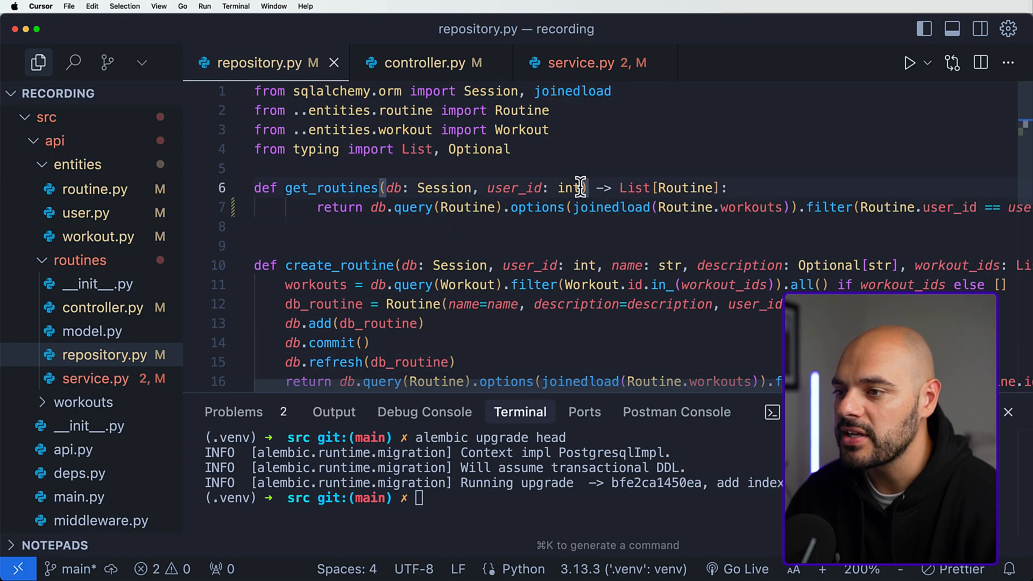
pyautogui.write(', skip,')
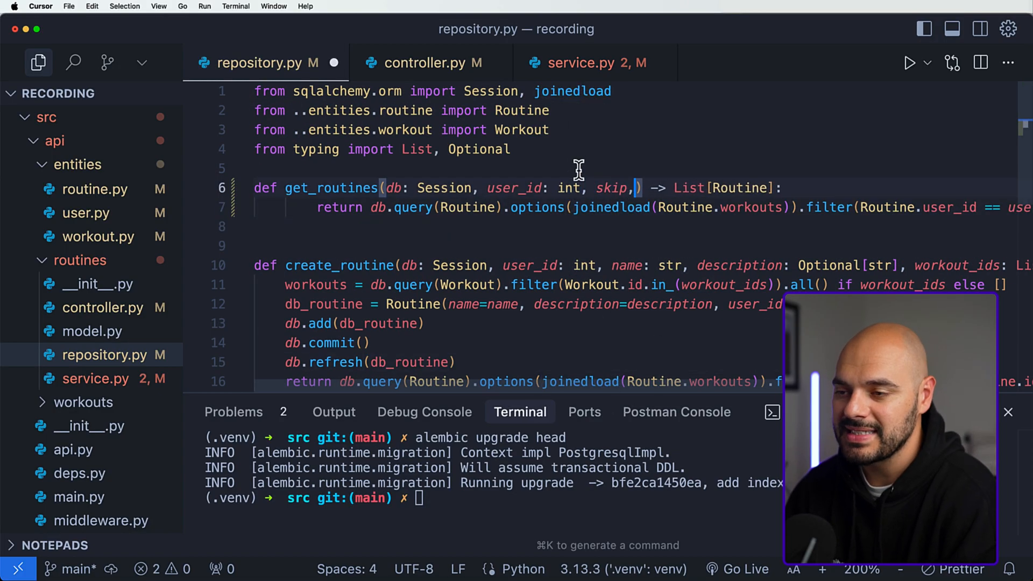
pyautogui.write('limi')
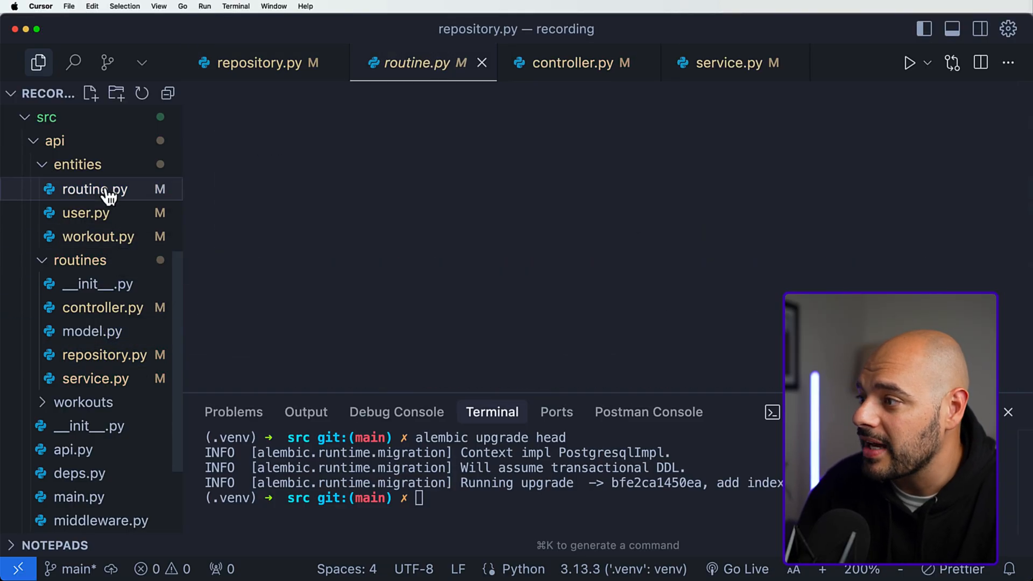
# Review the indexes in routine.py, then return to repository.py to add offset(skip) and limit(limit)
pyautogui.click(96, 189)
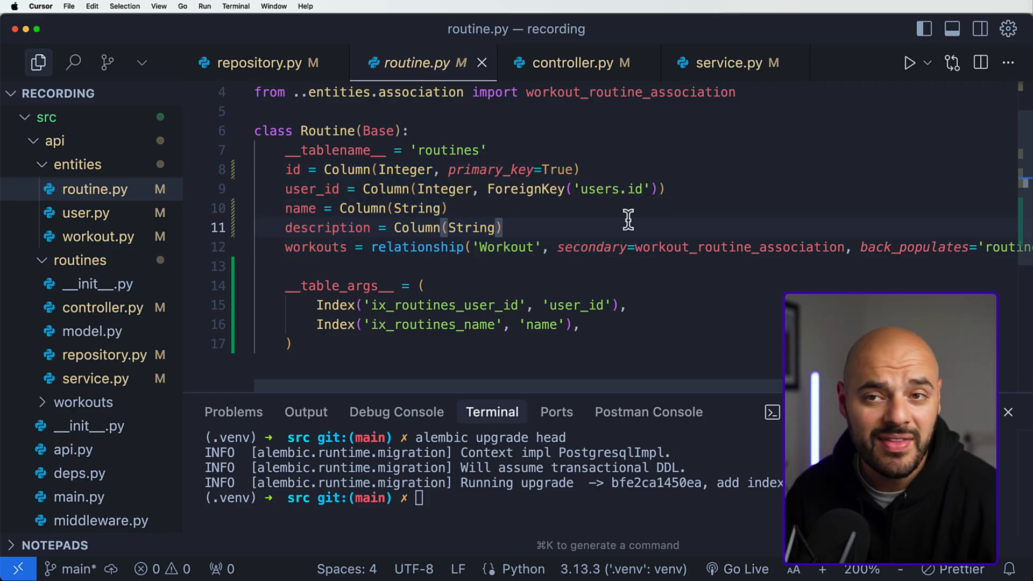
pyautogui.moveTo(307, 180)
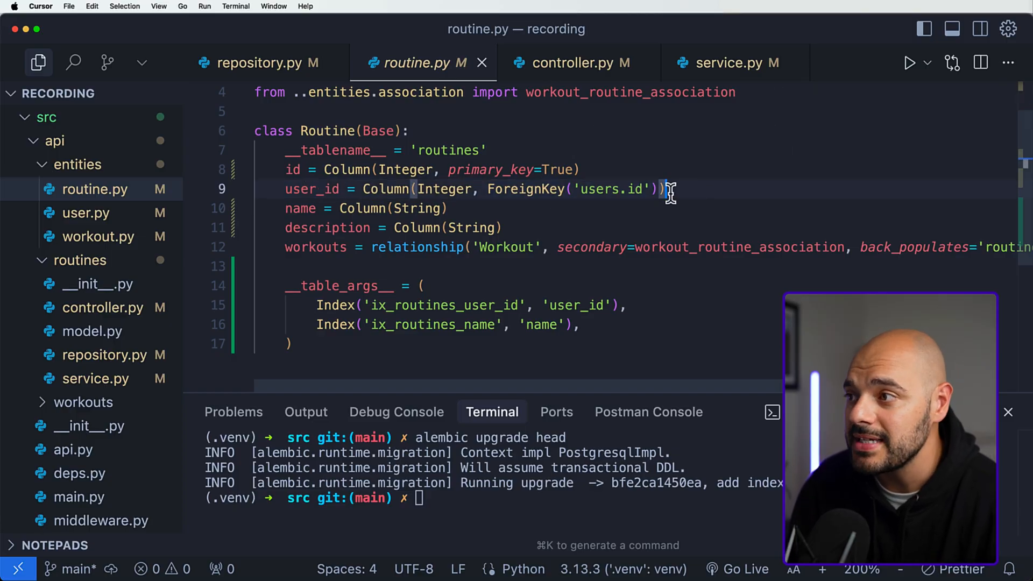
pyautogui.click(262, 63)
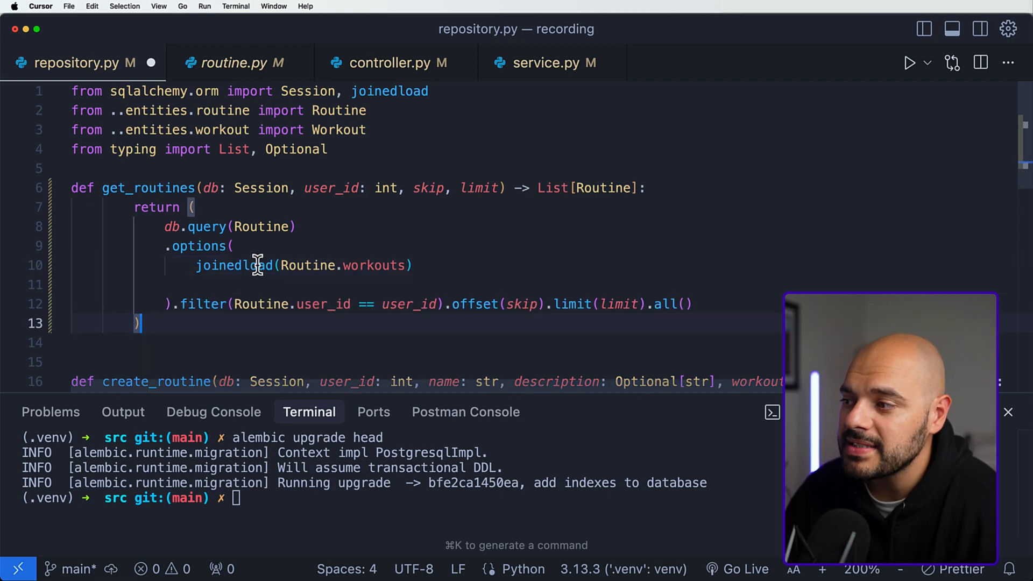
# Add load_only(Routine.id, Routine.name, Routine.description) to the routines query and import load_only
pyautogui.click(187, 265)
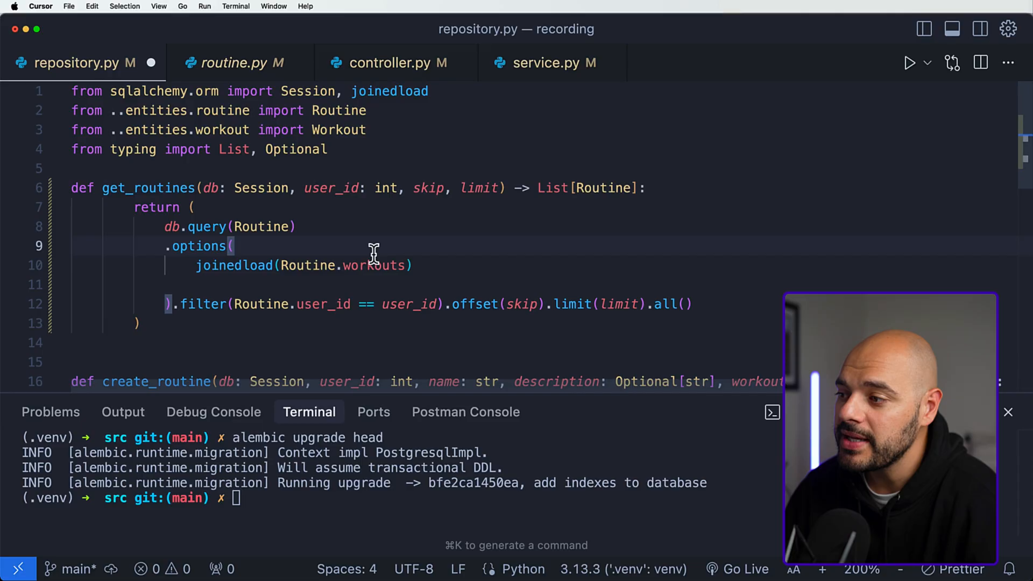
pyautogui.press('Enter')
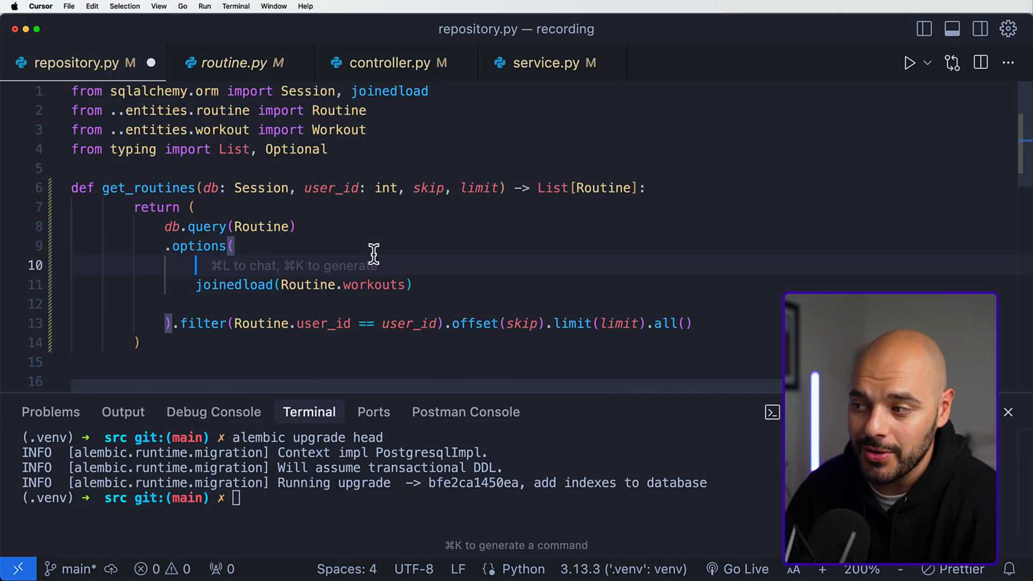
pyautogui.write('load_only(')
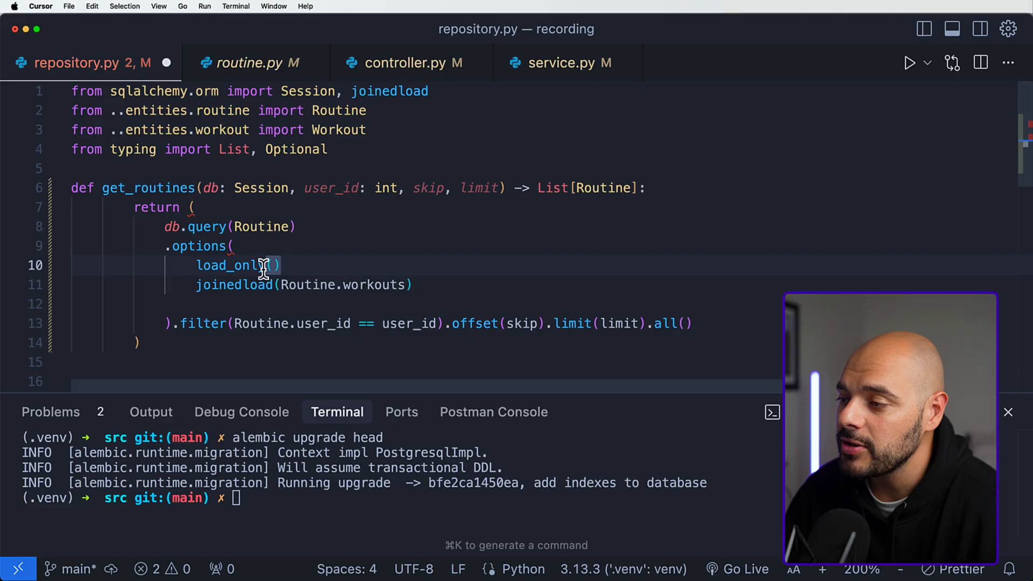
pyautogui.moveTo(259, 265)
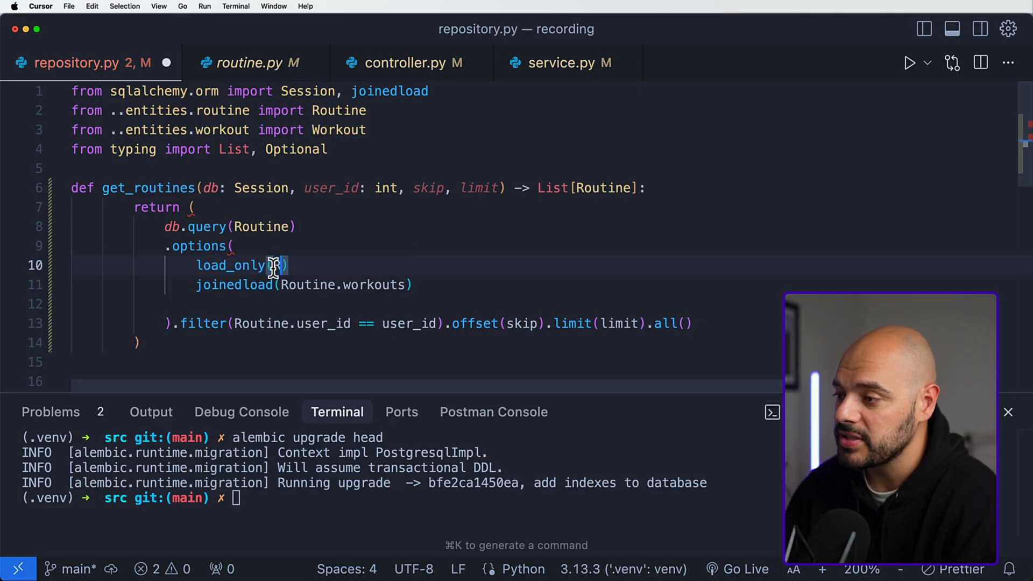
pyautogui.write('Routine.')
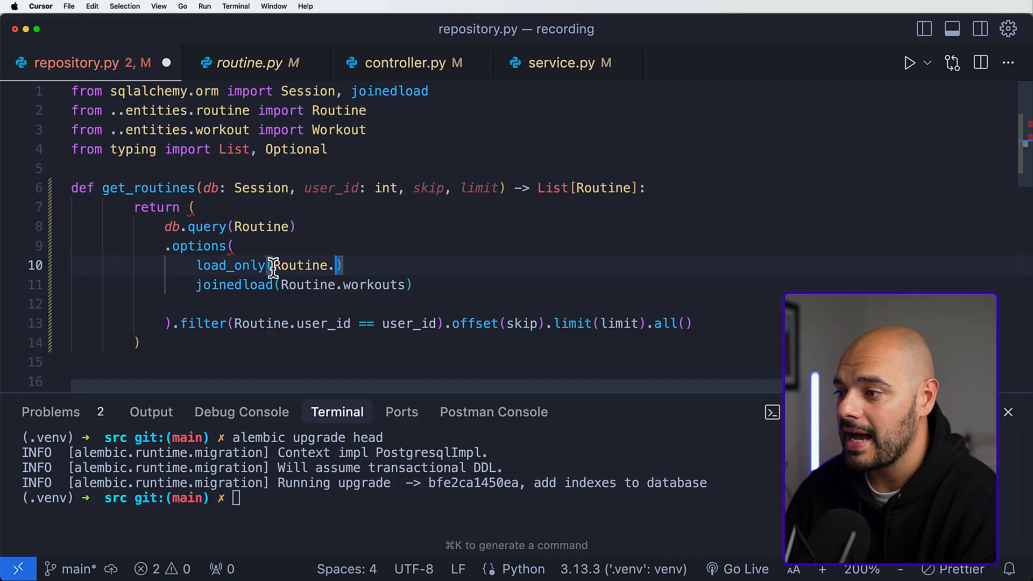
pyautogui.write('id, Routine.name, Routine.')
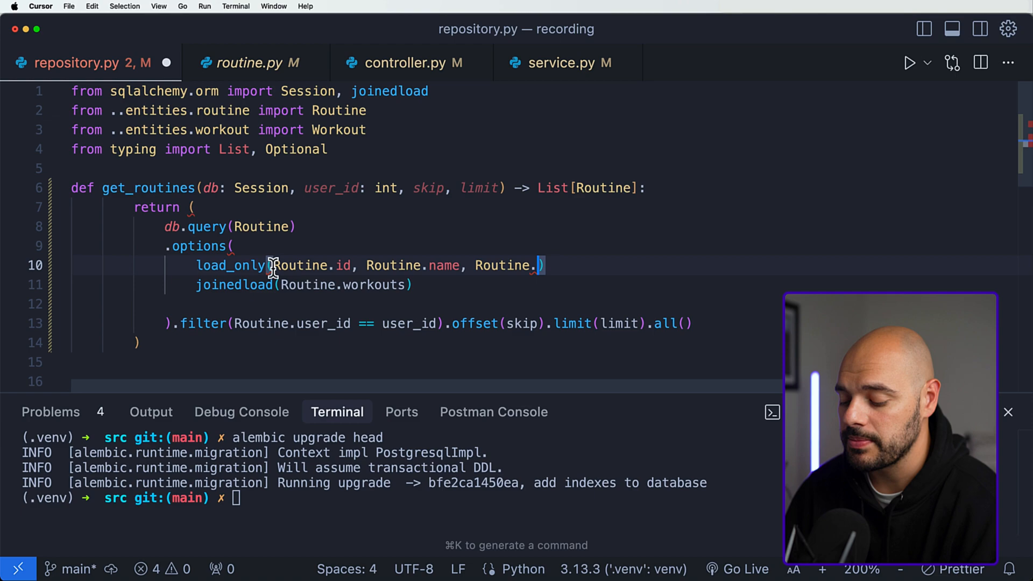
pyautogui.write('description')
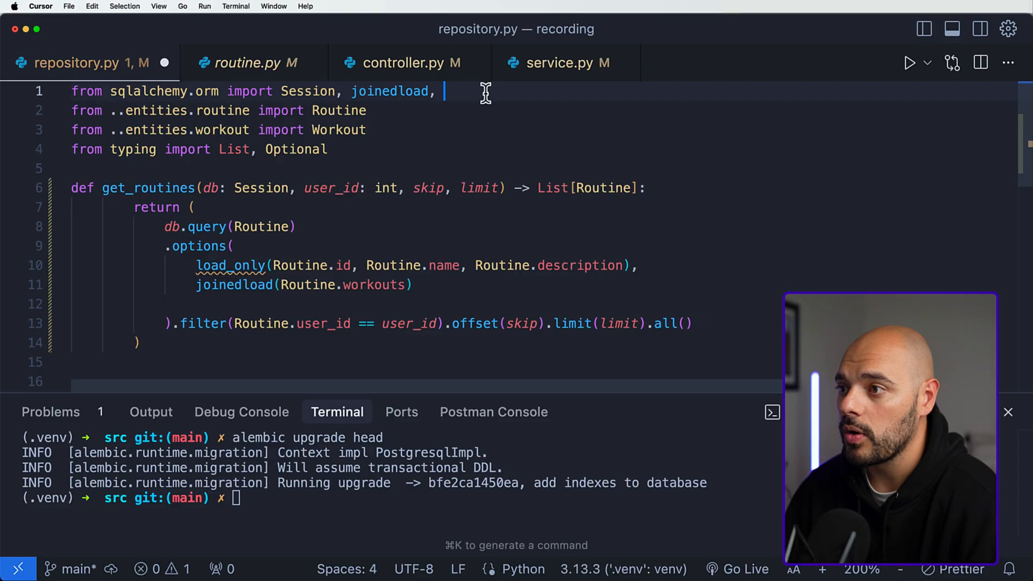
pyautogui.write('load_only')
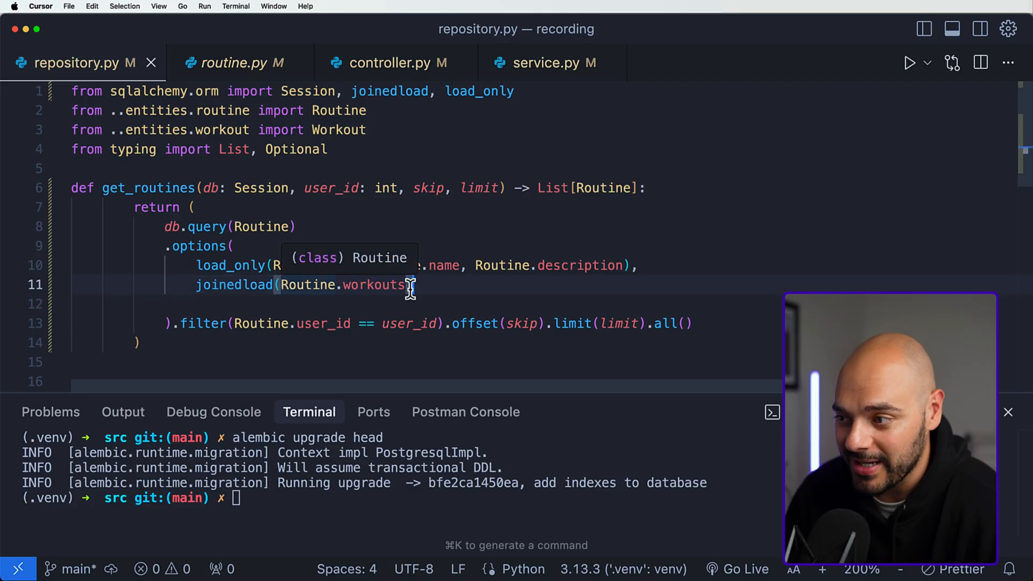
# Chain .load_only(Workout.id, Workout.name) onto the workouts joinedload
pyautogui.doubleClick(373, 284)
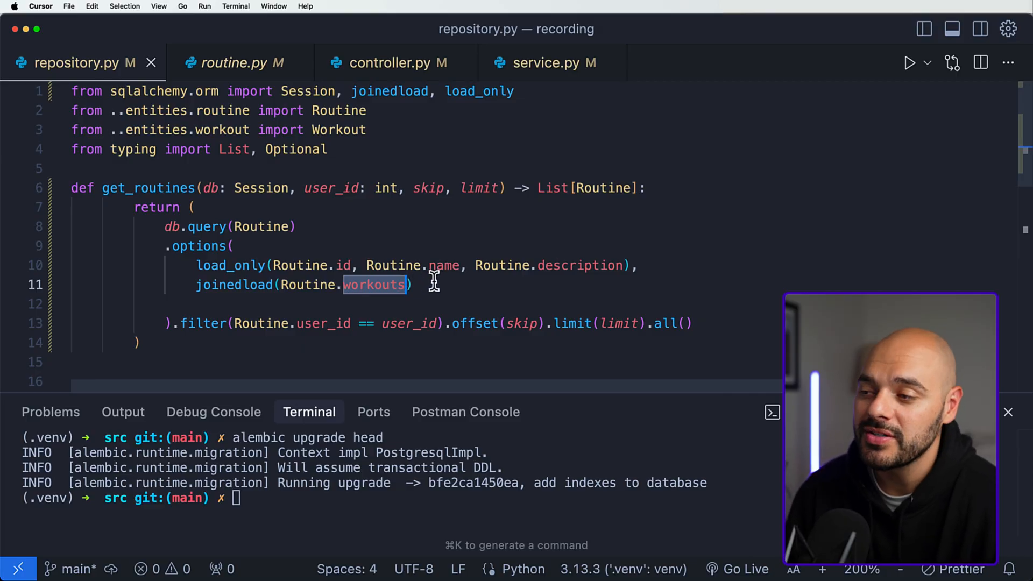
pyautogui.moveTo(399, 303)
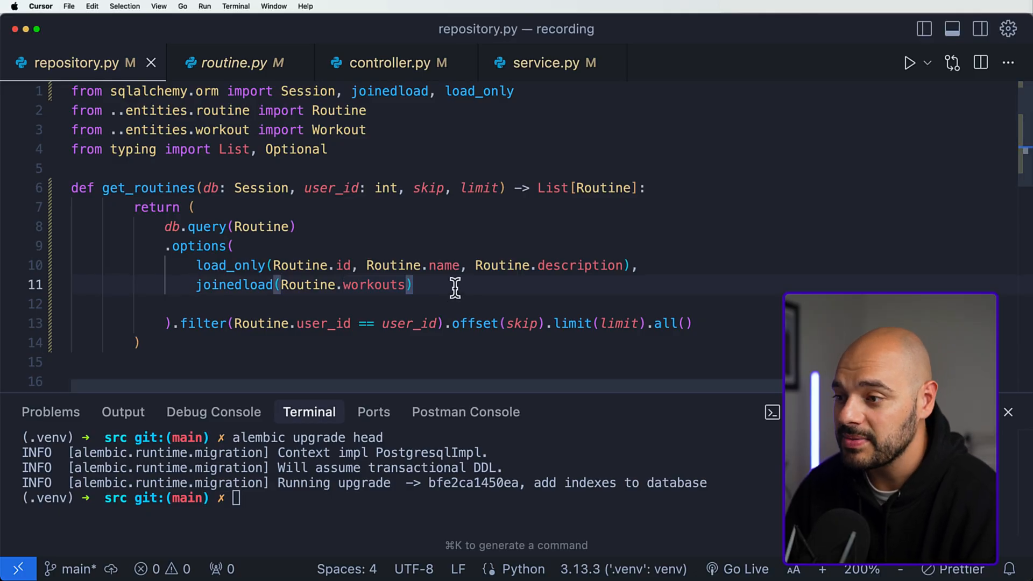
pyautogui.write('.load_only(')
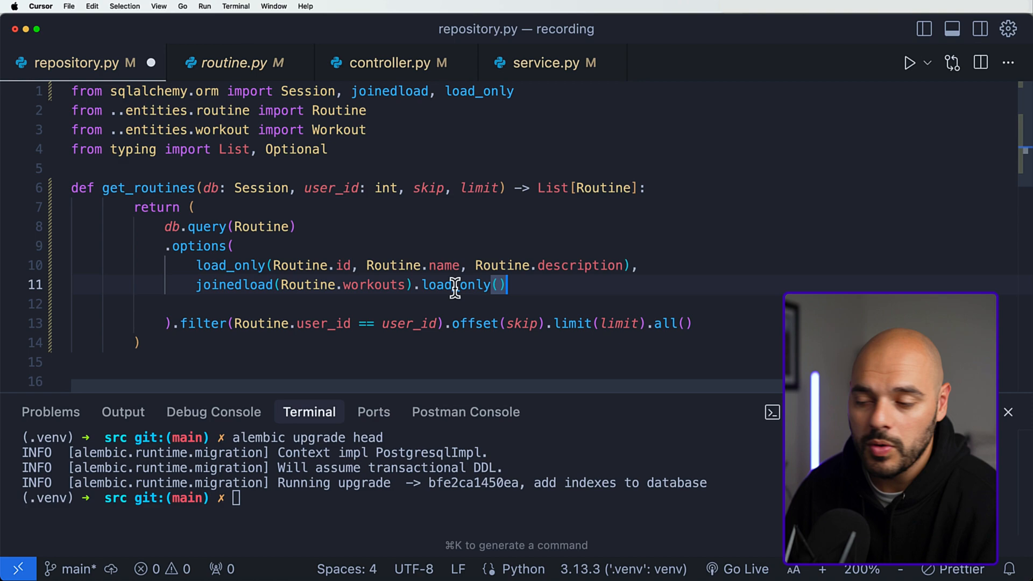
pyautogui.write('Workout.id, Workout.name')
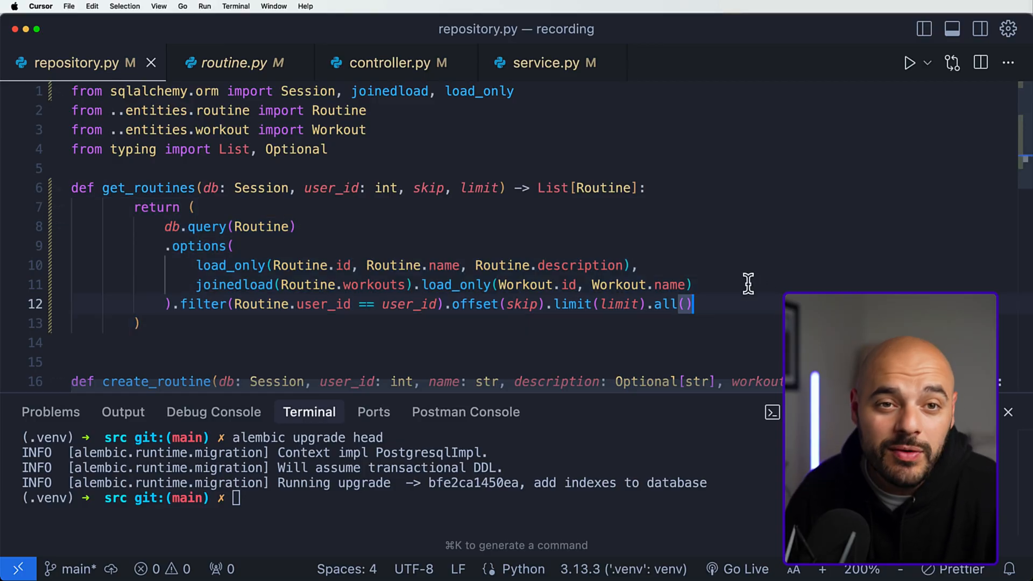
pyautogui.moveTo(586, 210)
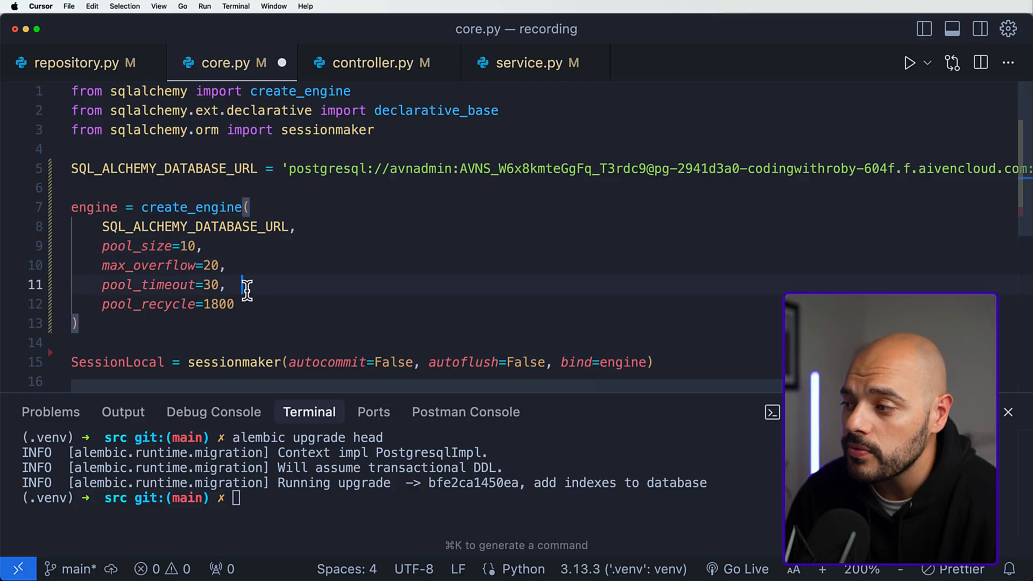
# Check the pool_timeout=30 engine setting in core.py and start the uvicorn server
pyautogui.moveTo(102, 285); pyautogui.dragTo(223, 285)
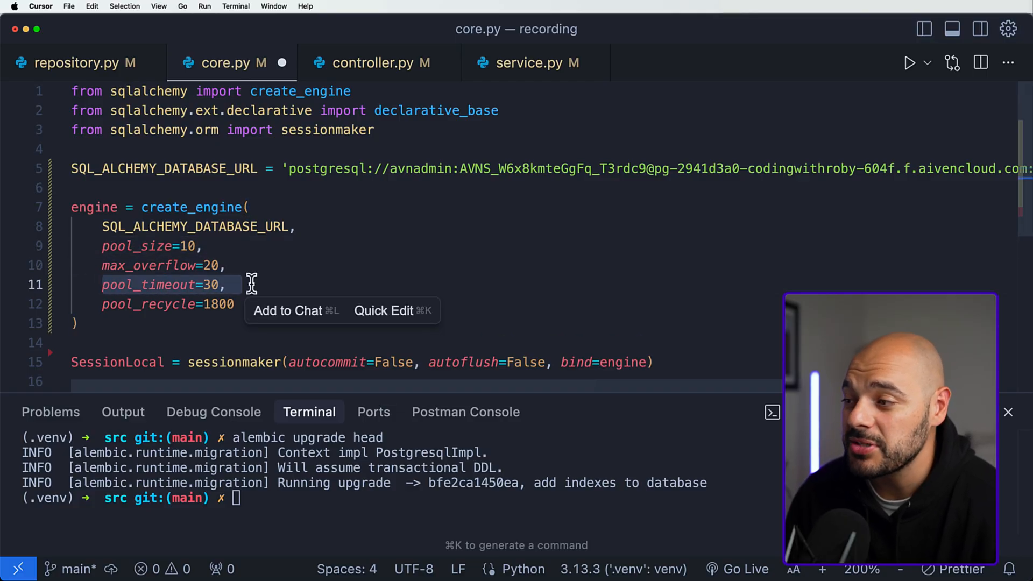
pyautogui.click(191, 304)
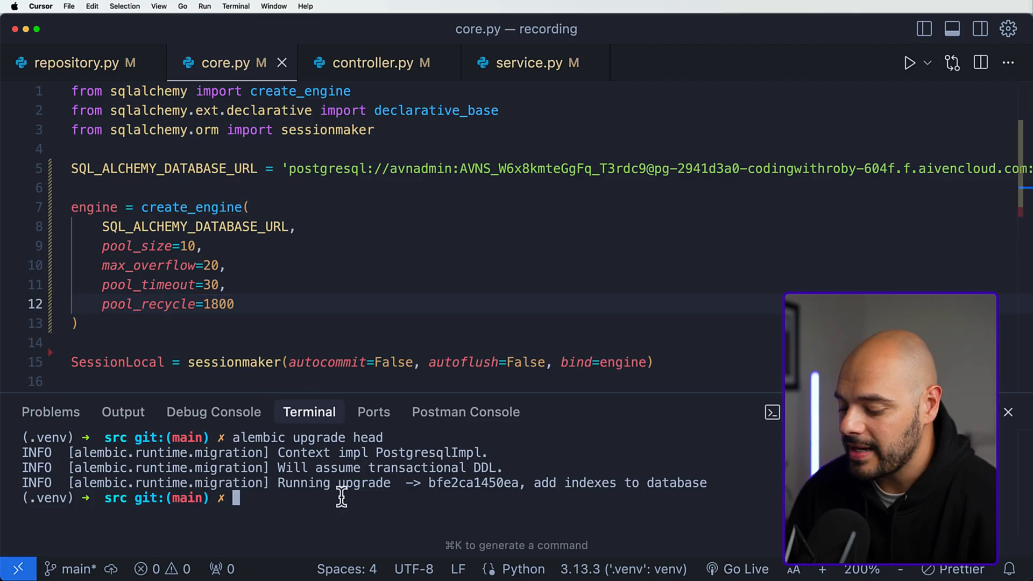
pyautogui.write('uvico')
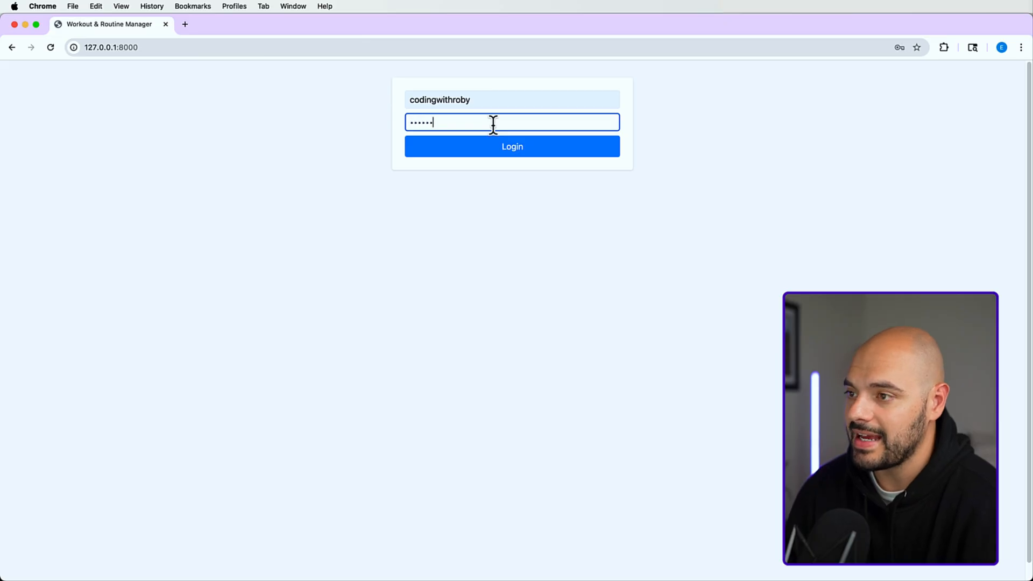
# Log in and add the Pushup and Pullups workouts
pyautogui.click(512, 147)
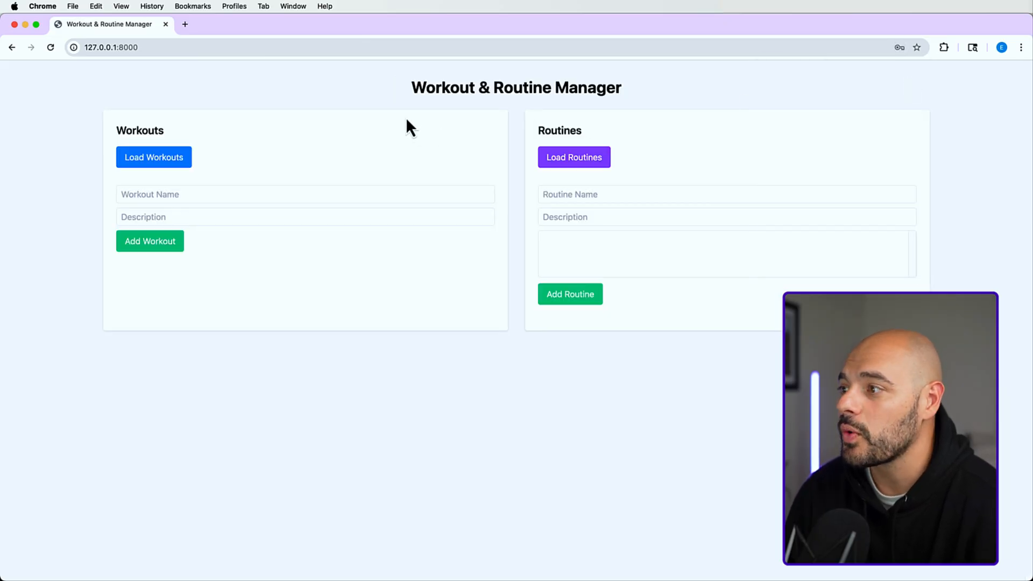
pyautogui.click(154, 157)
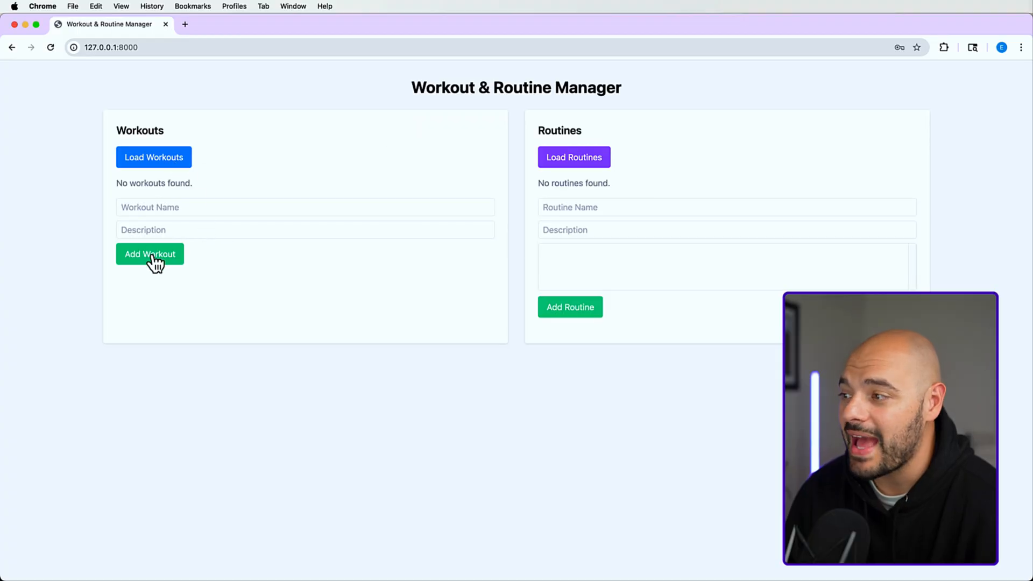
pyautogui.click(200, 207)
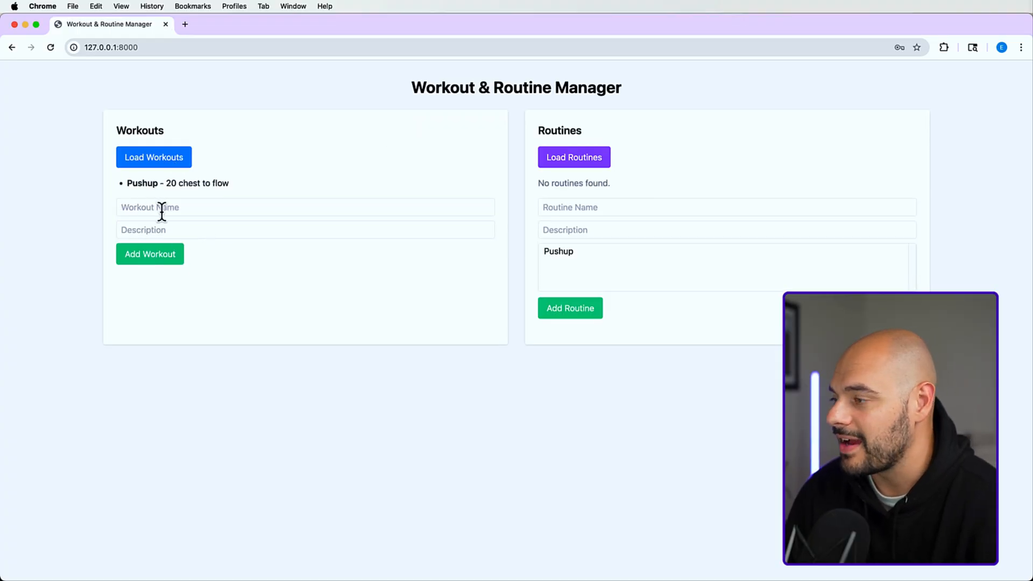
pyautogui.write('Pu')
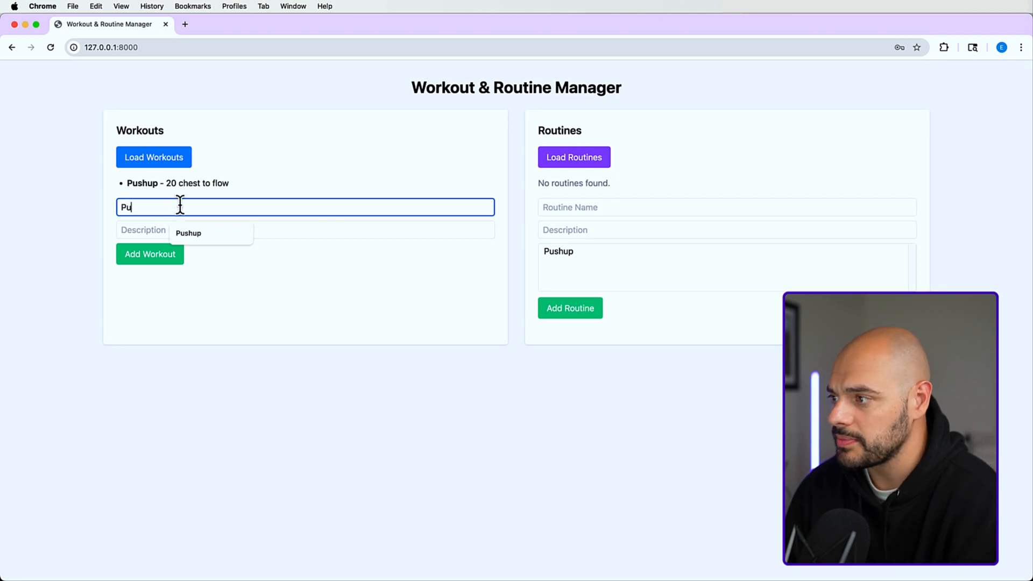
# Create the 'Full upper body workout' routine, described 'lets get swole!', with Pushup and Pullups
pyautogui.click(150, 254)
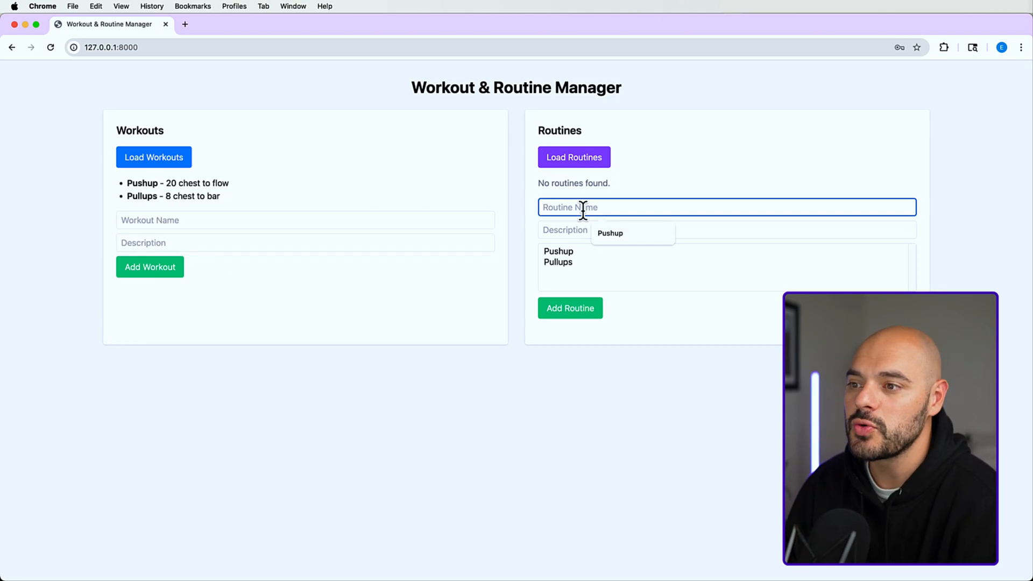
pyautogui.write('Full upper bod')
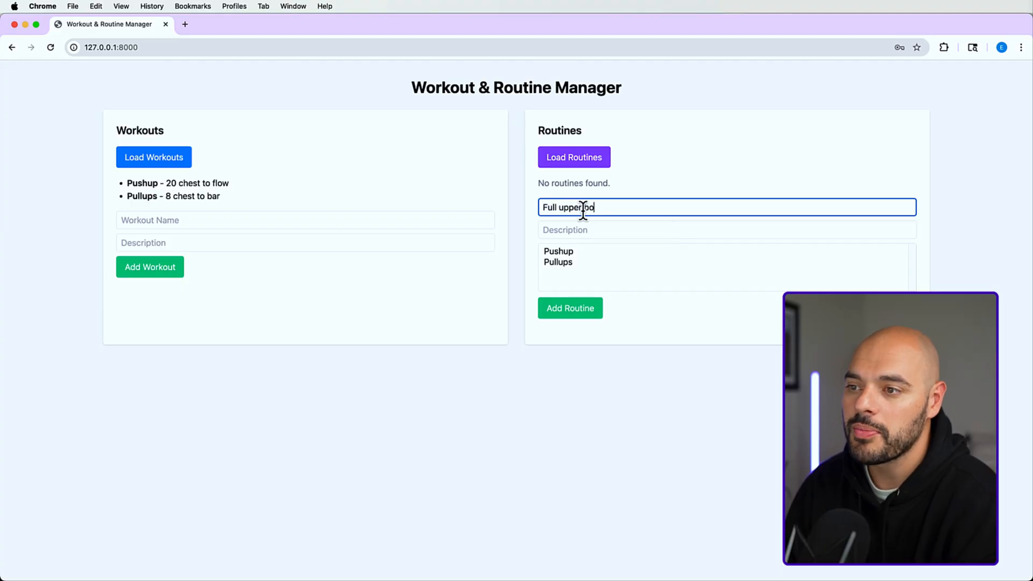
pyautogui.write('lets')
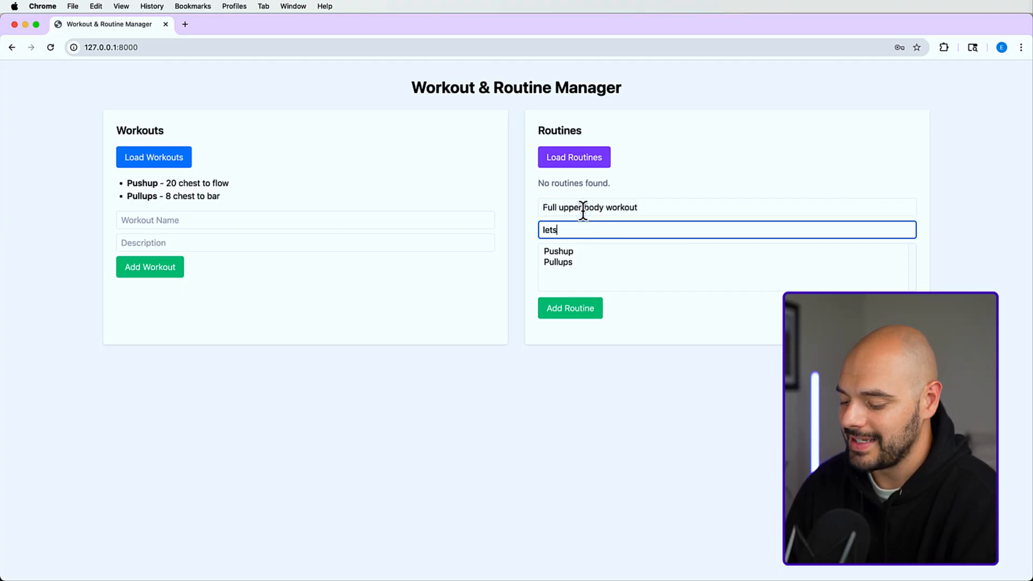
pyautogui.write('get swole!')
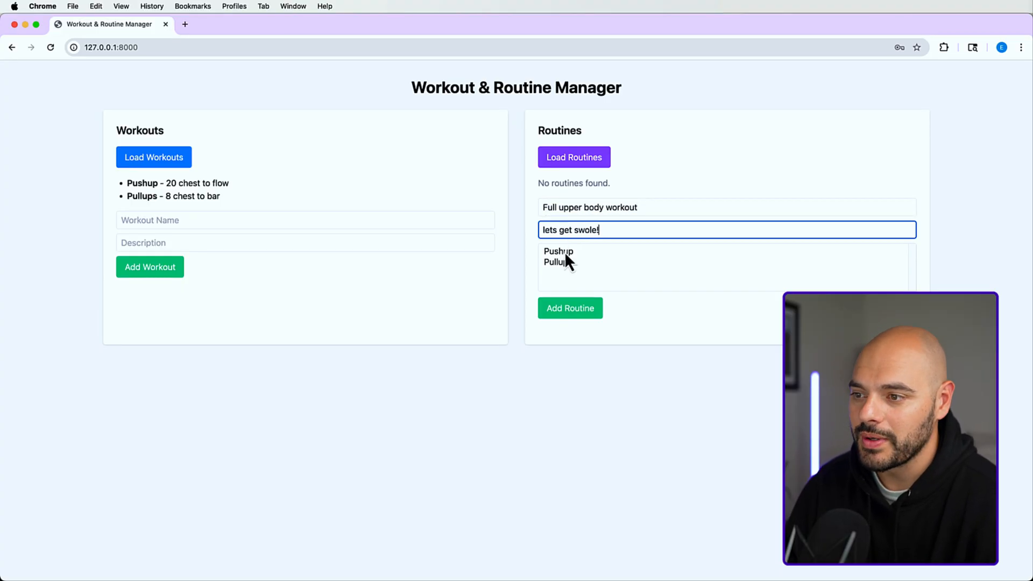
pyautogui.click(570, 308)
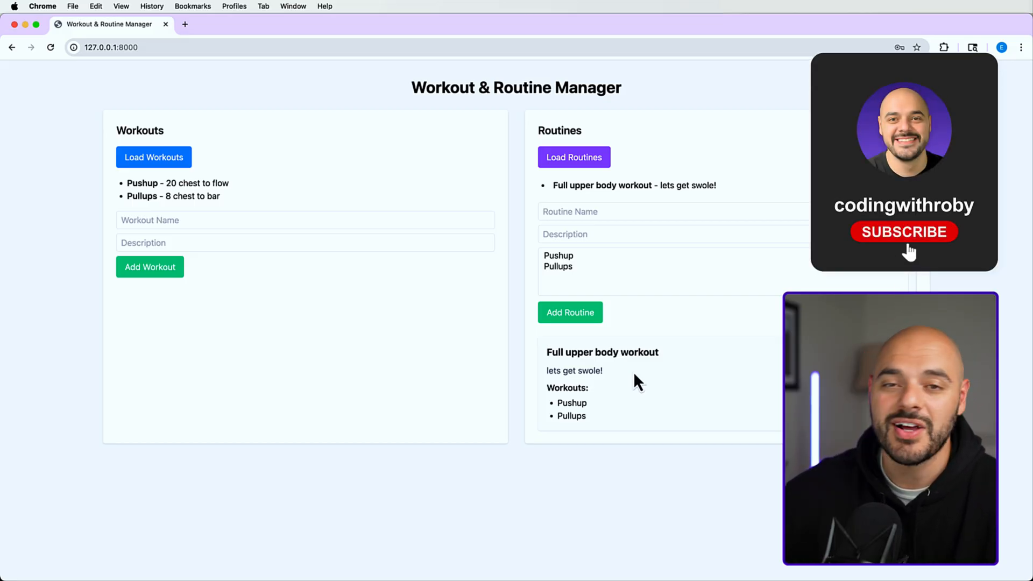
pyautogui.click(904, 232)
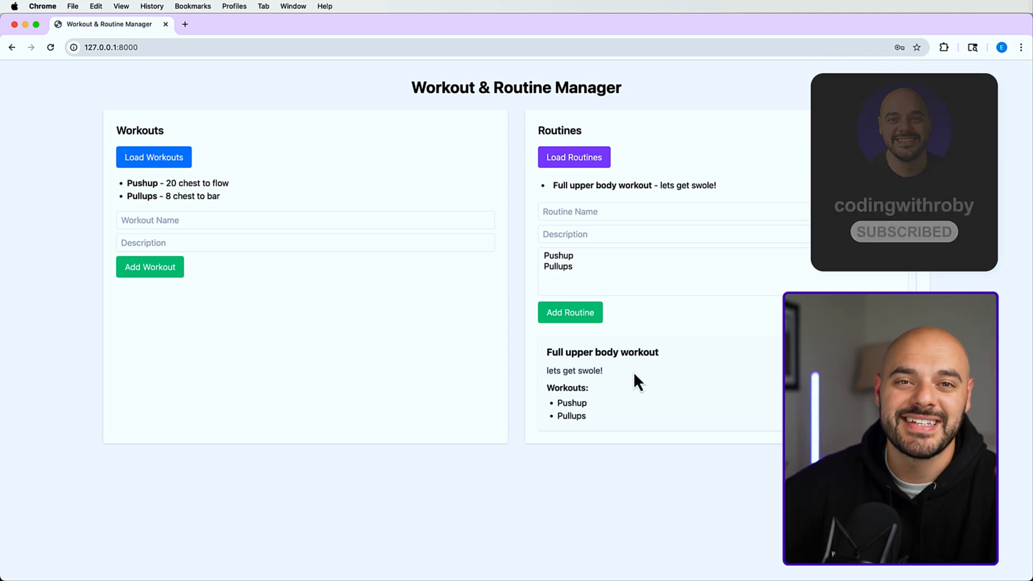